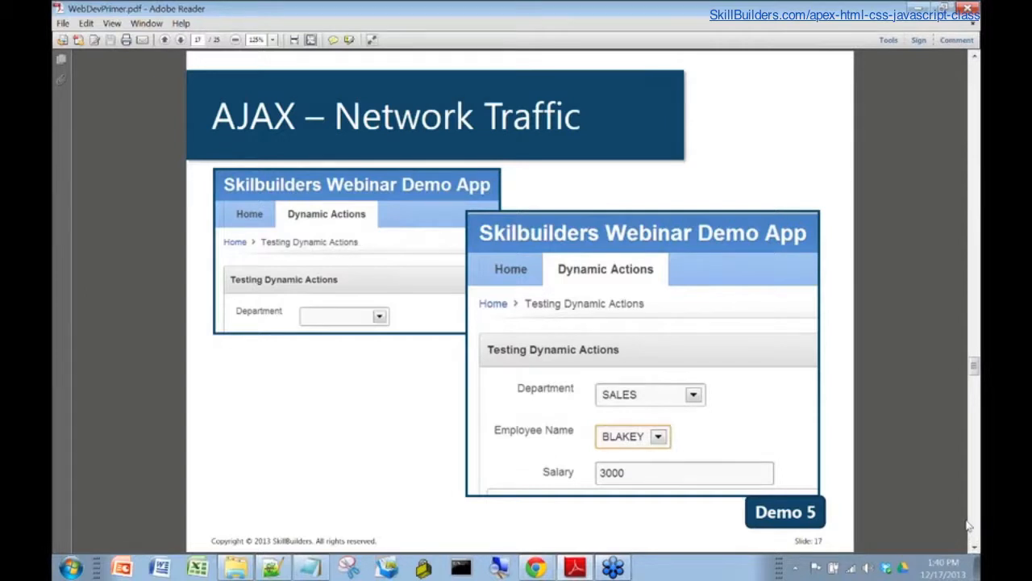
pyautogui.moveTo(969, 519)
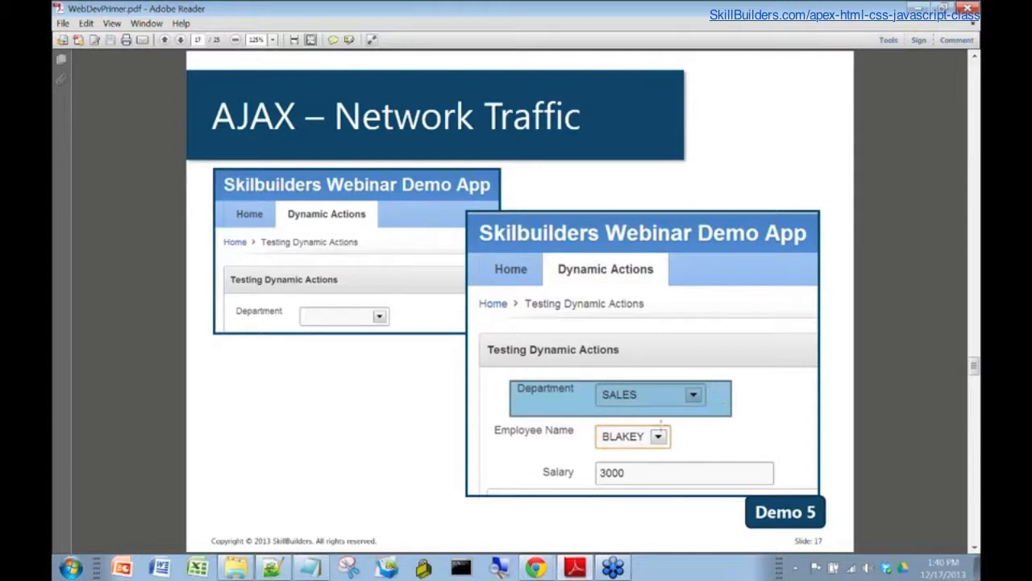
pyautogui.moveTo(614, 405)
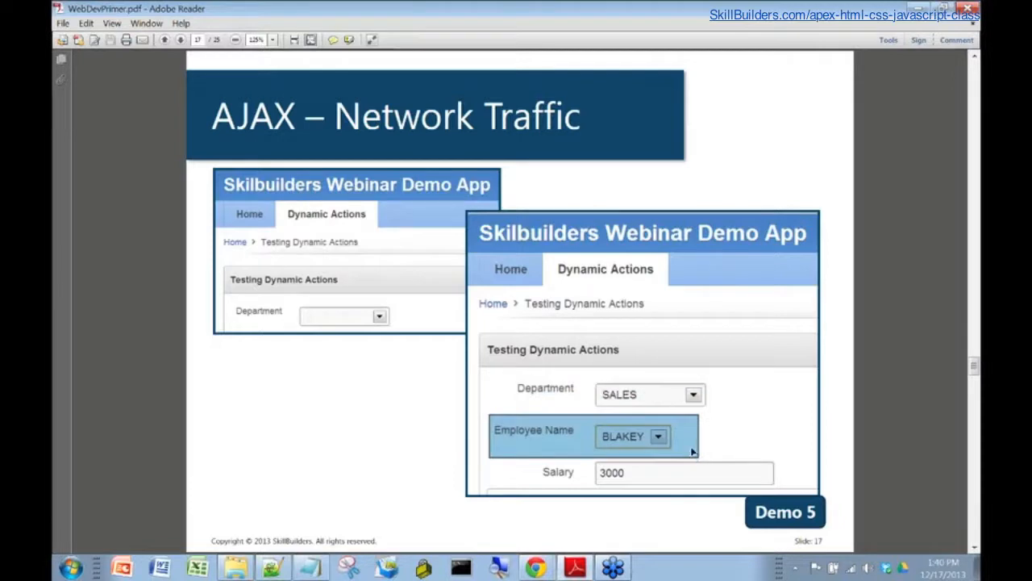
pyautogui.moveTo(654, 396)
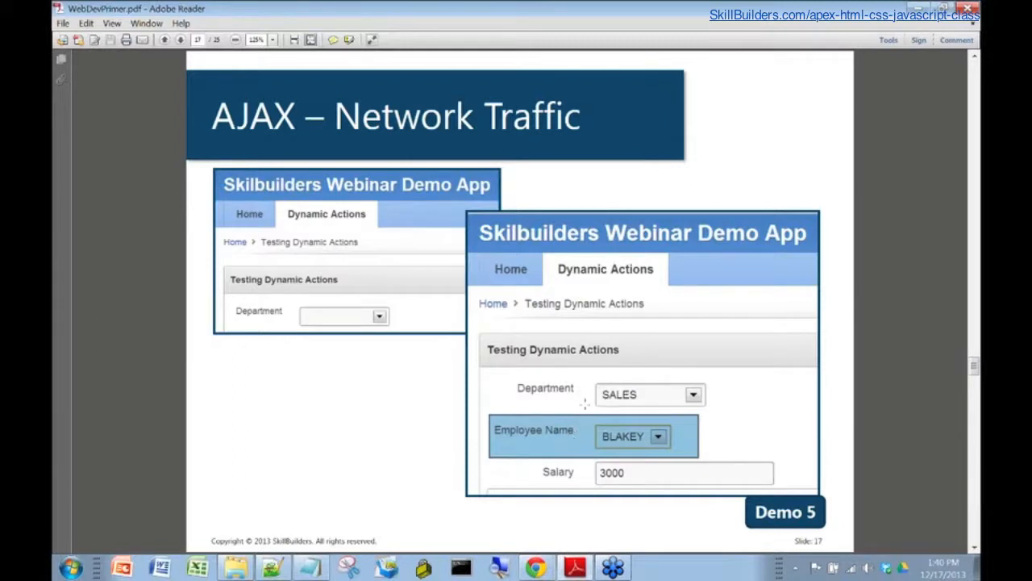
pyautogui.moveTo(584, 436)
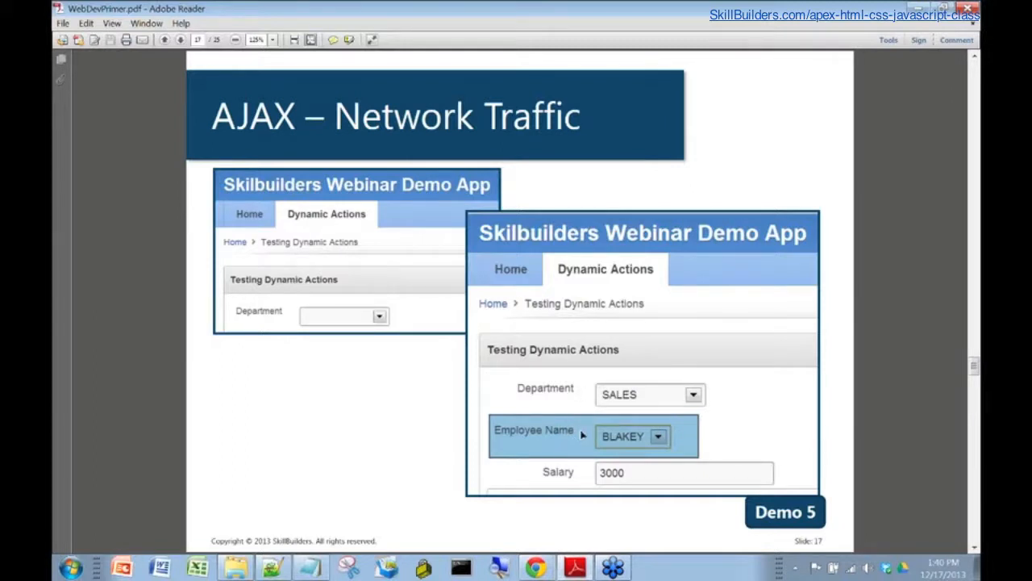
pyautogui.moveTo(636, 441)
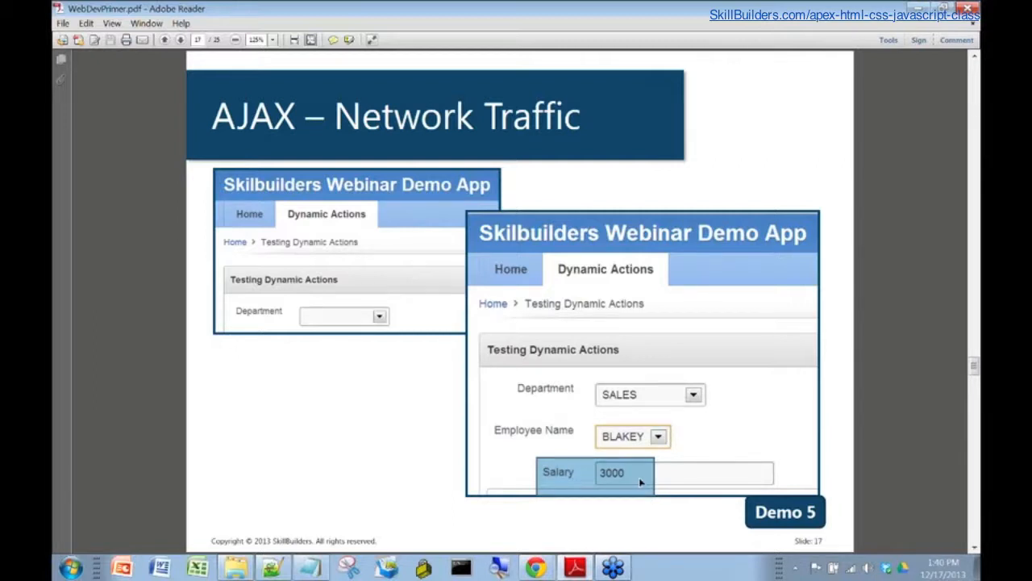
pyautogui.moveTo(449, 465)
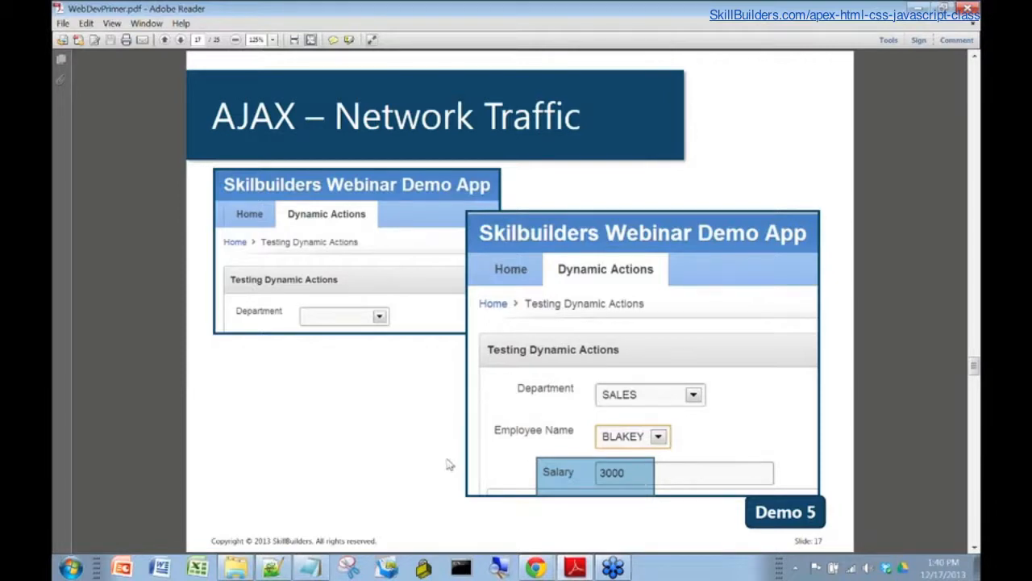
pyautogui.moveTo(446, 466)
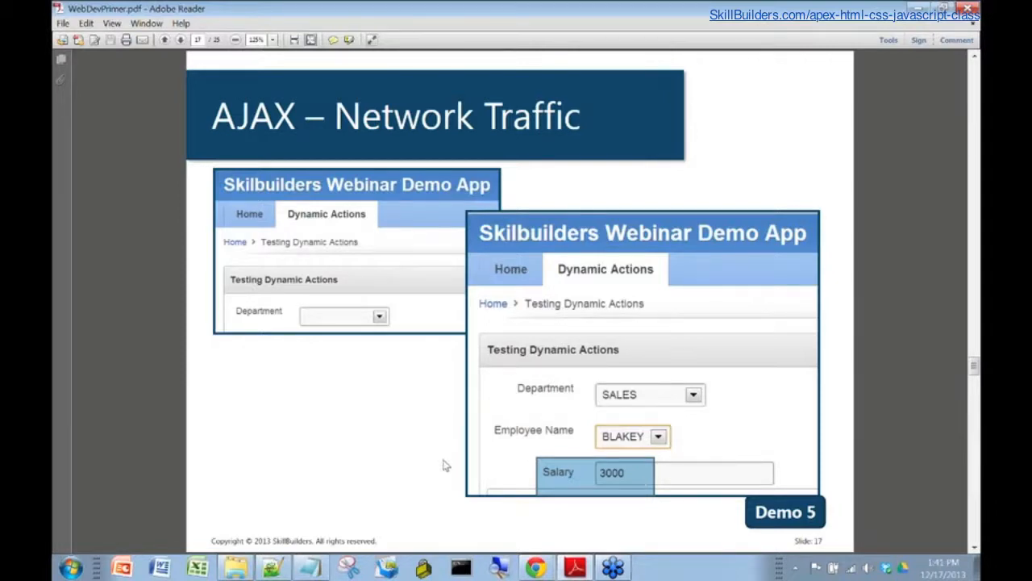
pyautogui.moveTo(236, 562)
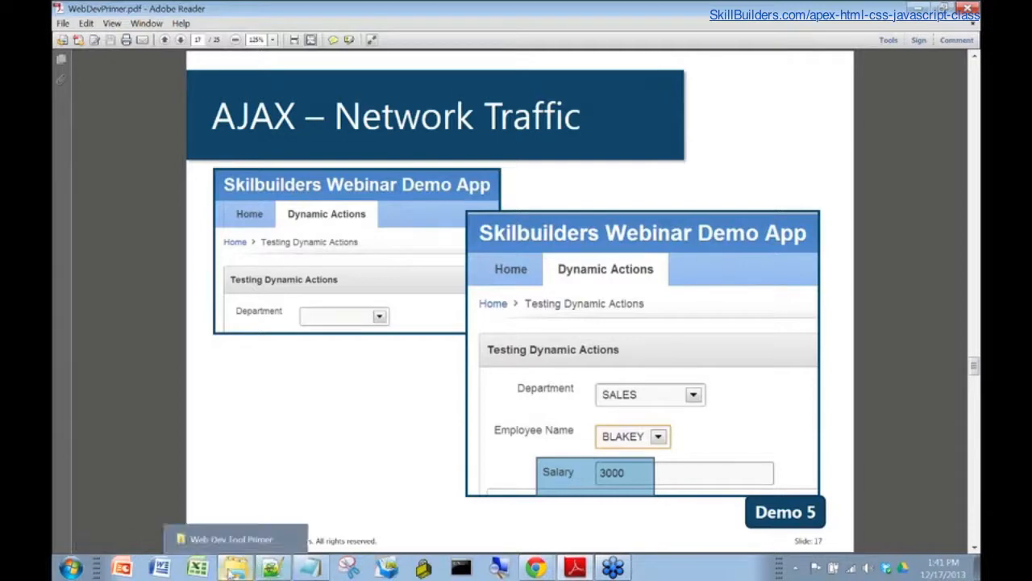
pyautogui.moveTo(537, 566)
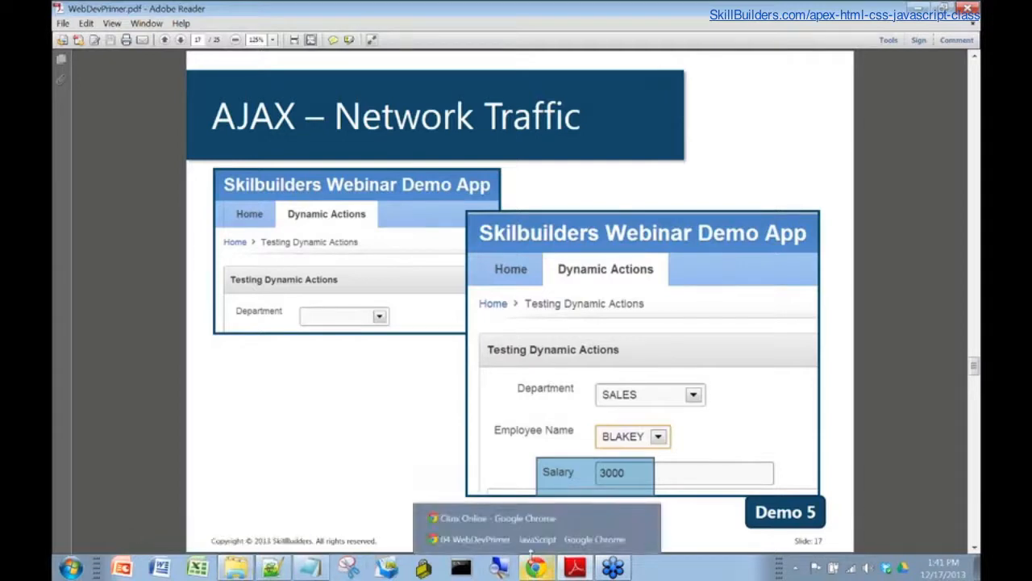
# Run the Skilbuilders Webinar Demo App, enter Salary 100, and open Page 2 for editing
pyautogui.click(541, 566)
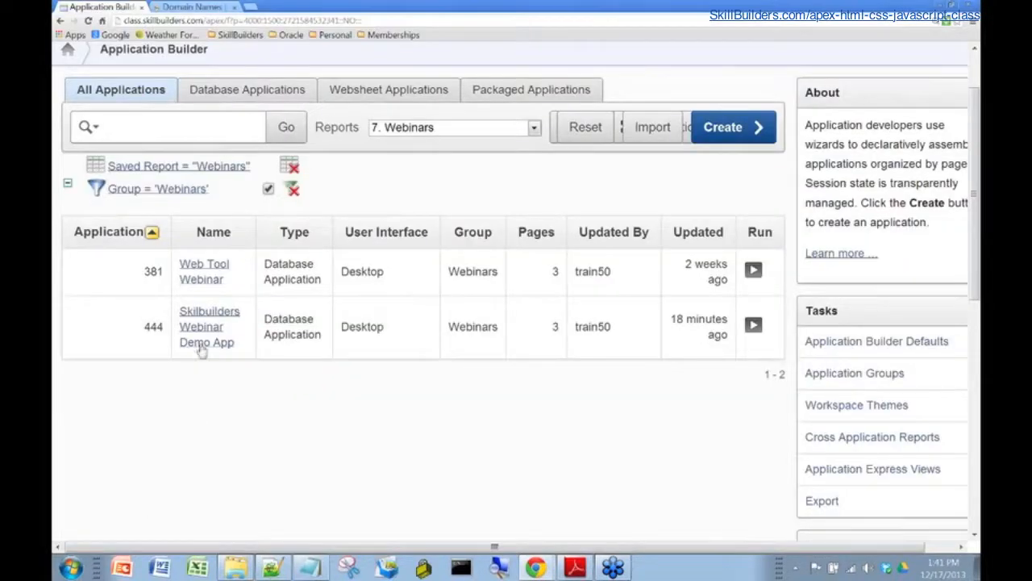
pyautogui.click(209, 326)
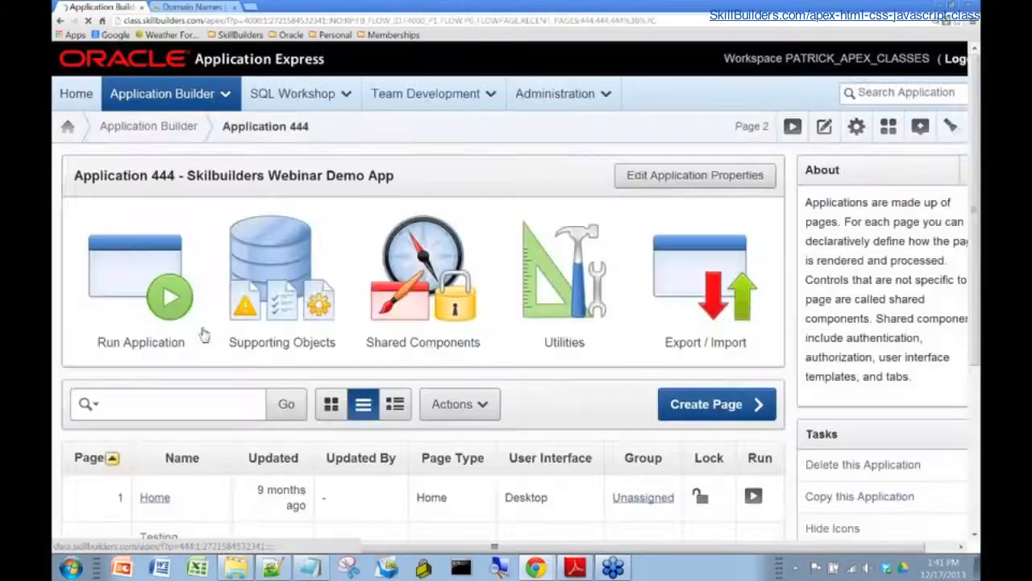
pyautogui.click(168, 297)
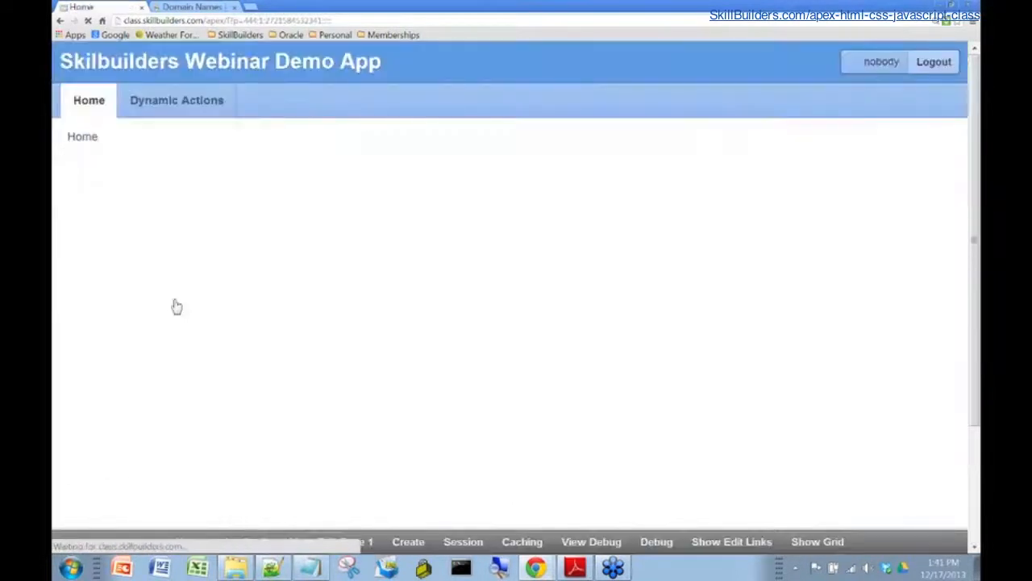
pyautogui.click(177, 100)
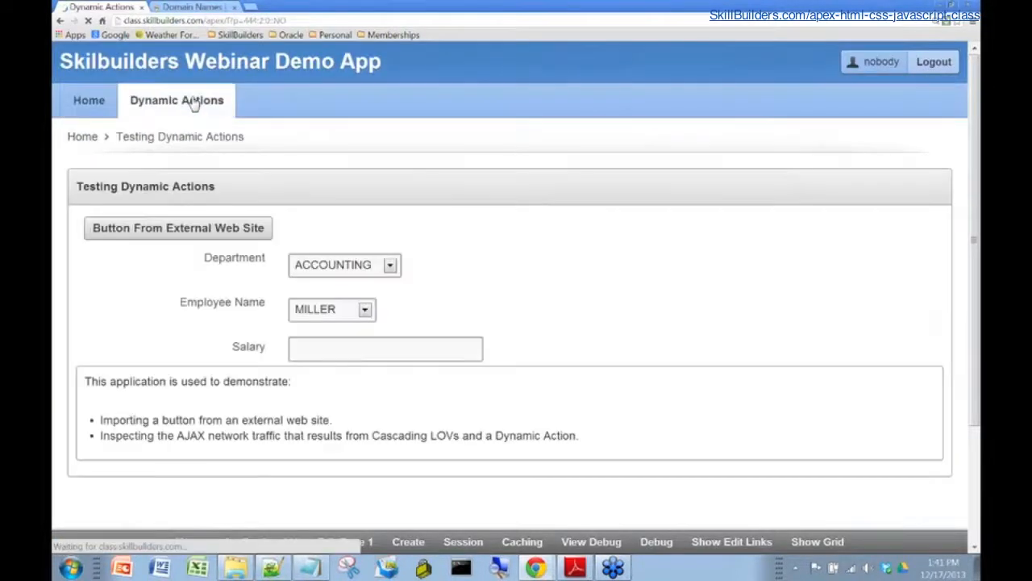
pyautogui.write('100')
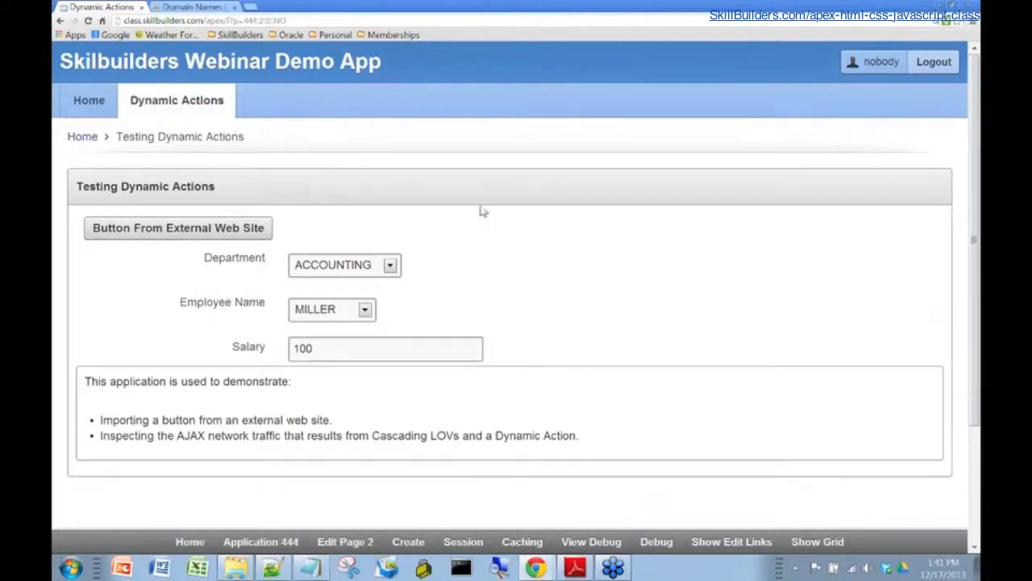
pyautogui.moveTo(345, 542)
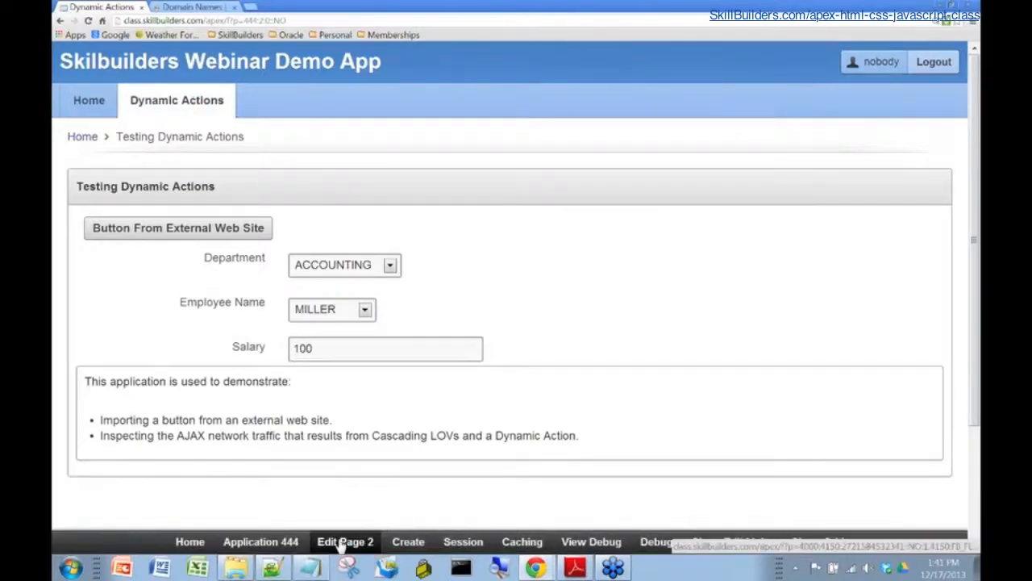
pyautogui.click(346, 541)
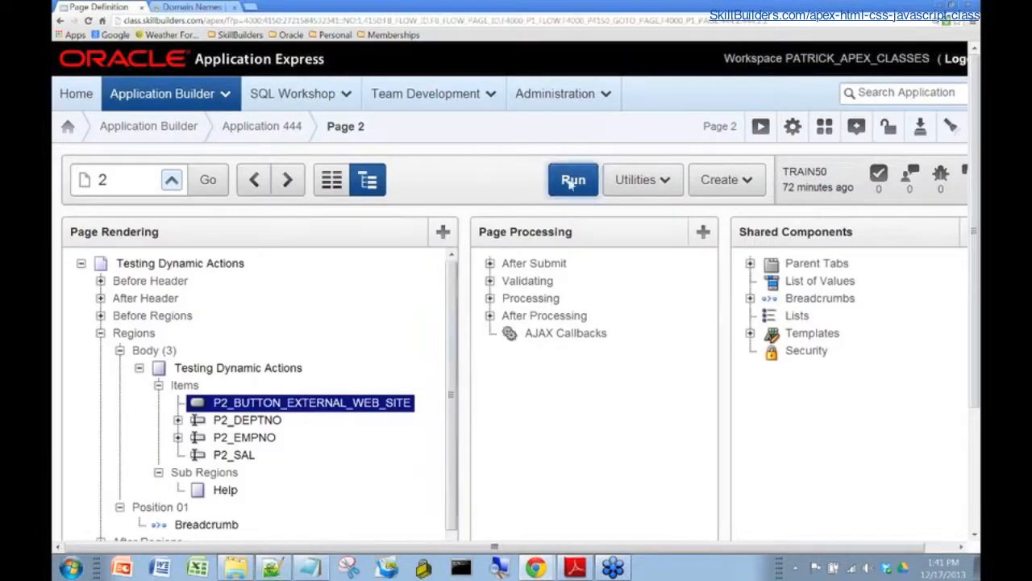
# Run Page 2, select department SALES, then reselect ACCOUNTING with employee MILLER
pyautogui.click(572, 180)
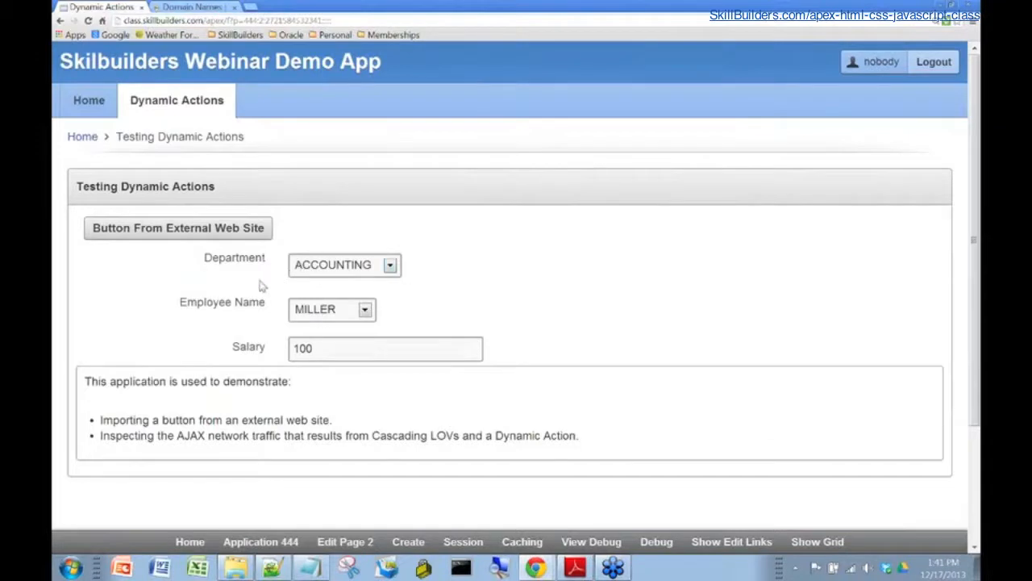
pyautogui.moveTo(382, 262)
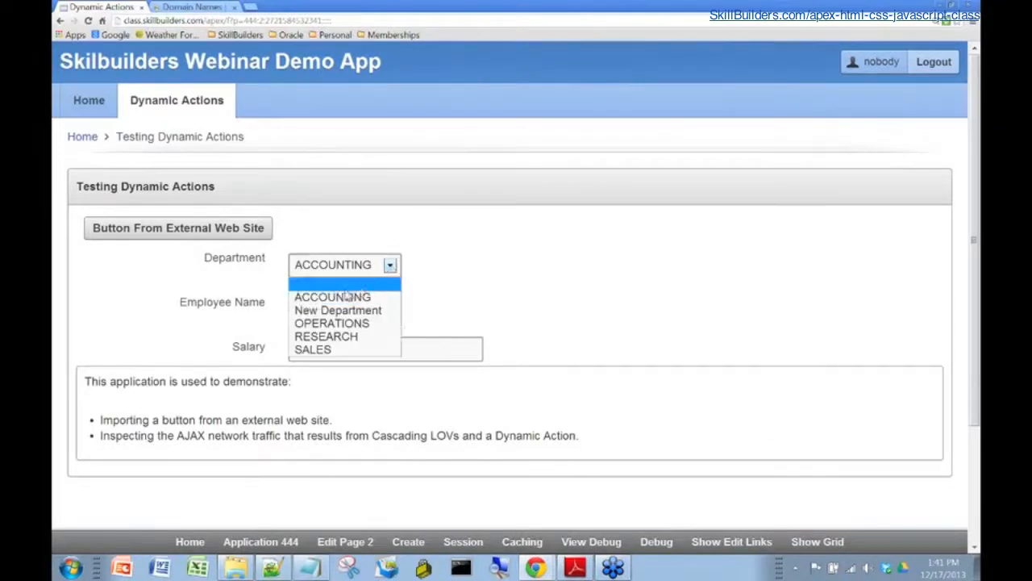
pyautogui.click(312, 349)
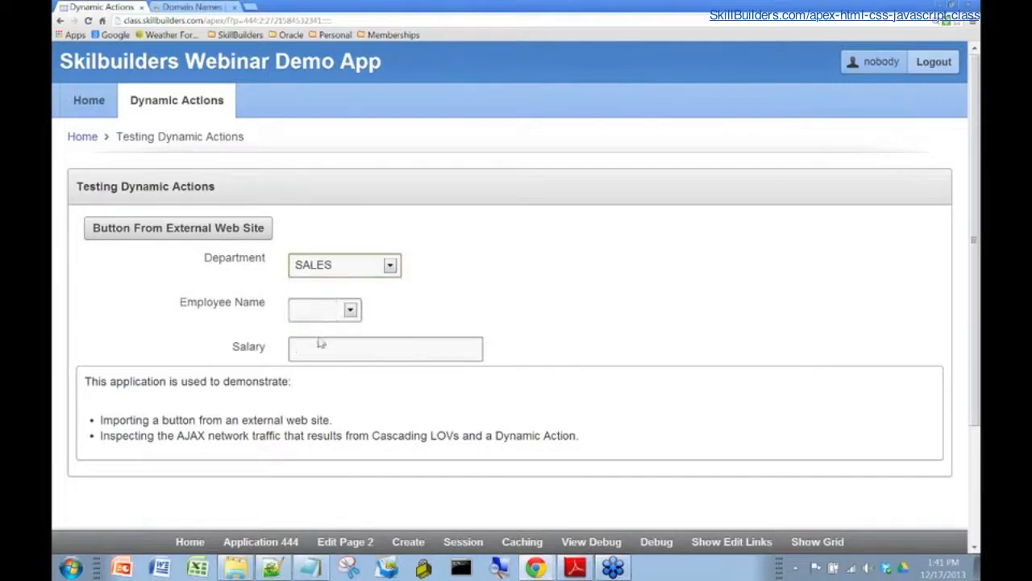
pyautogui.click(348, 310)
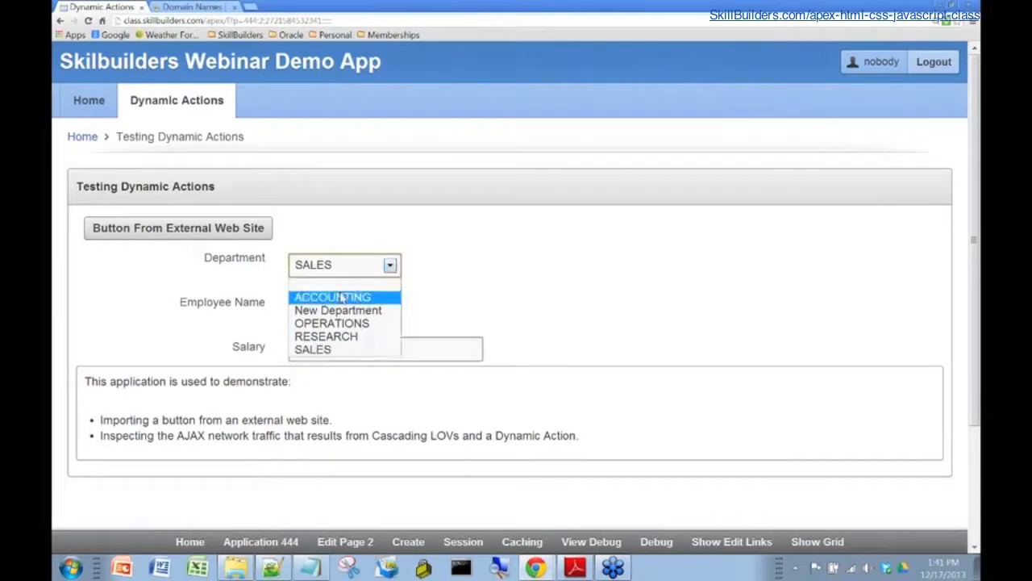
pyautogui.click(333, 296)
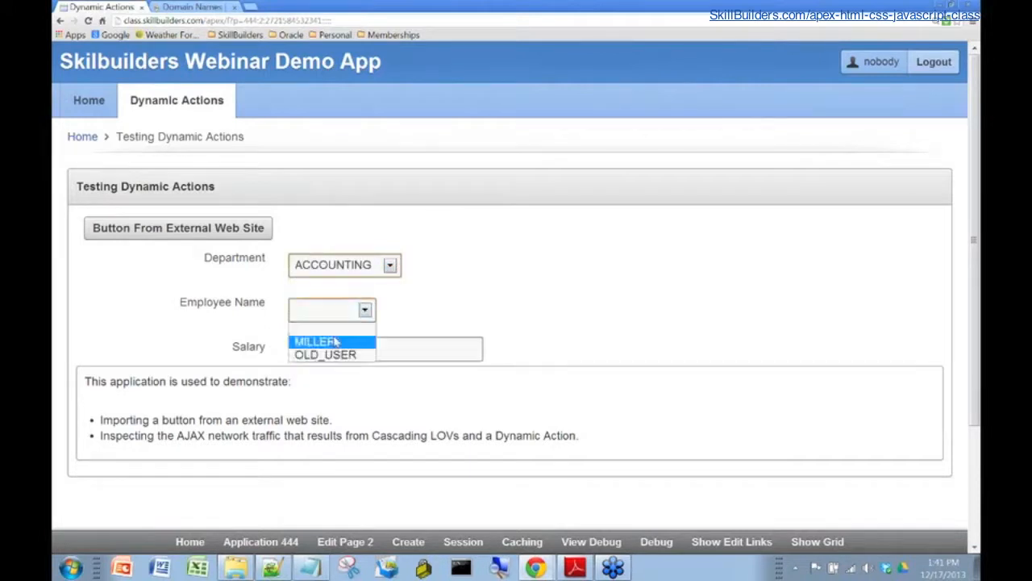
pyautogui.click(323, 339)
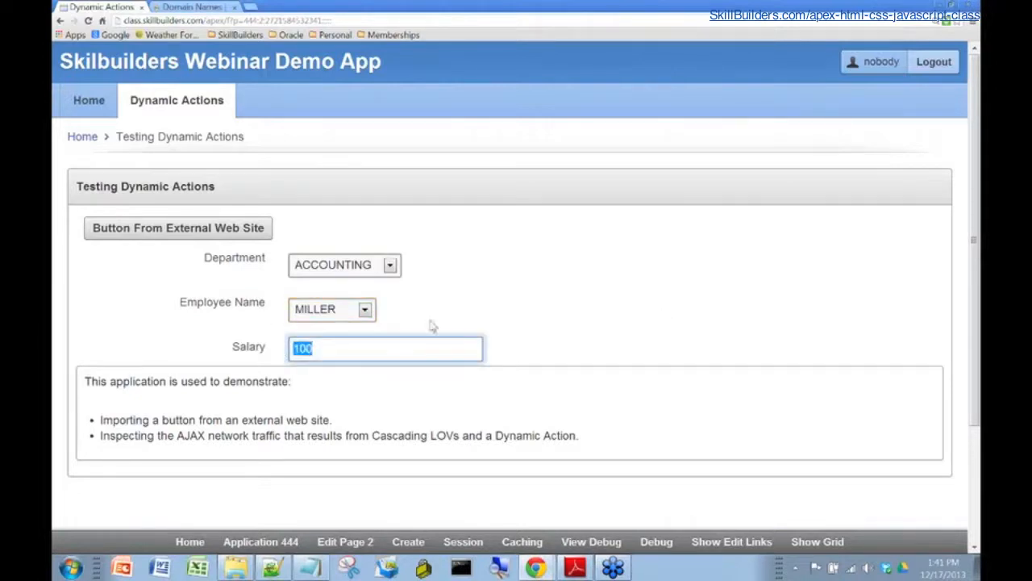
pyautogui.moveTo(469, 291)
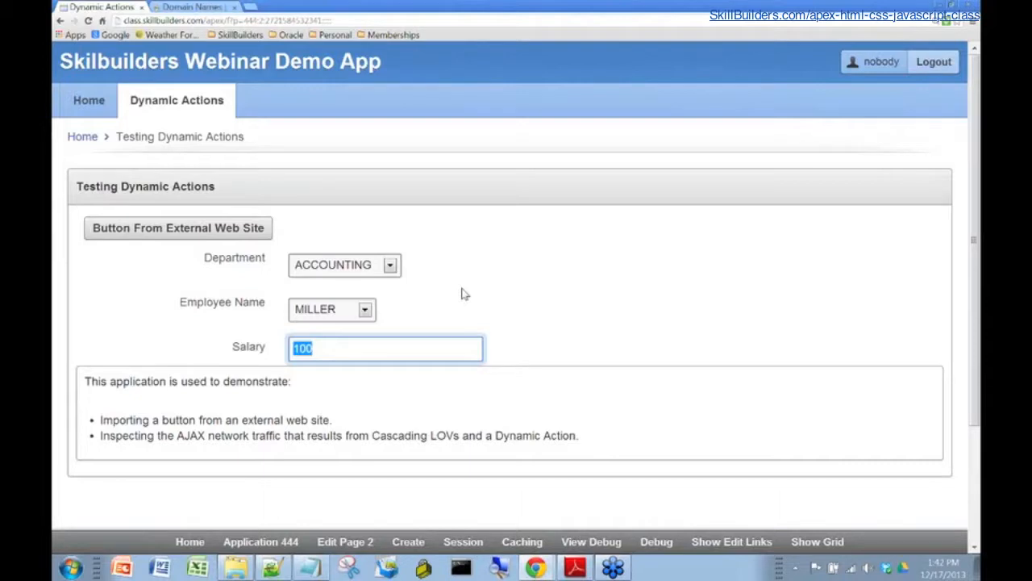
pyautogui.moveTo(457, 294)
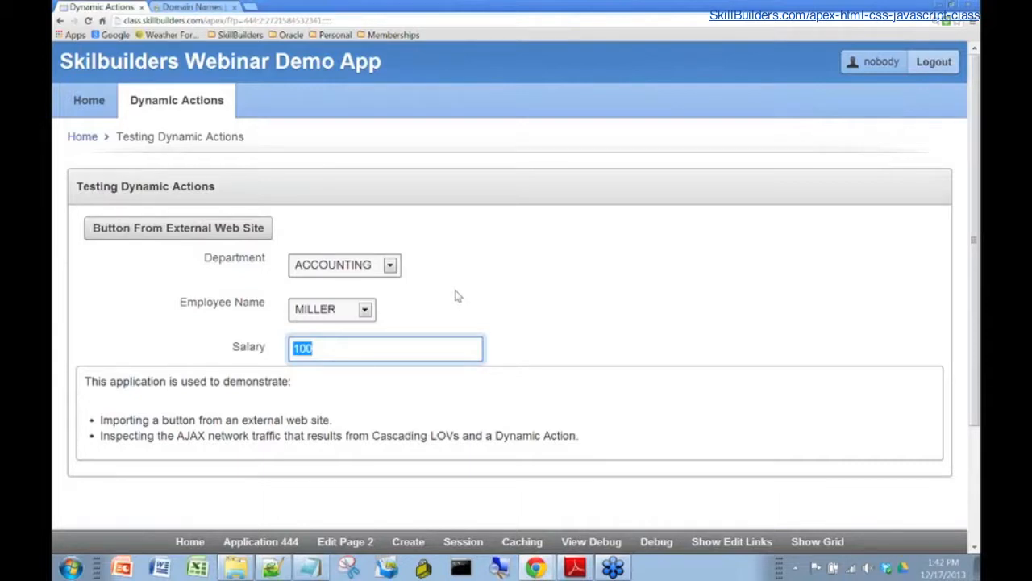
pyautogui.moveTo(456, 296)
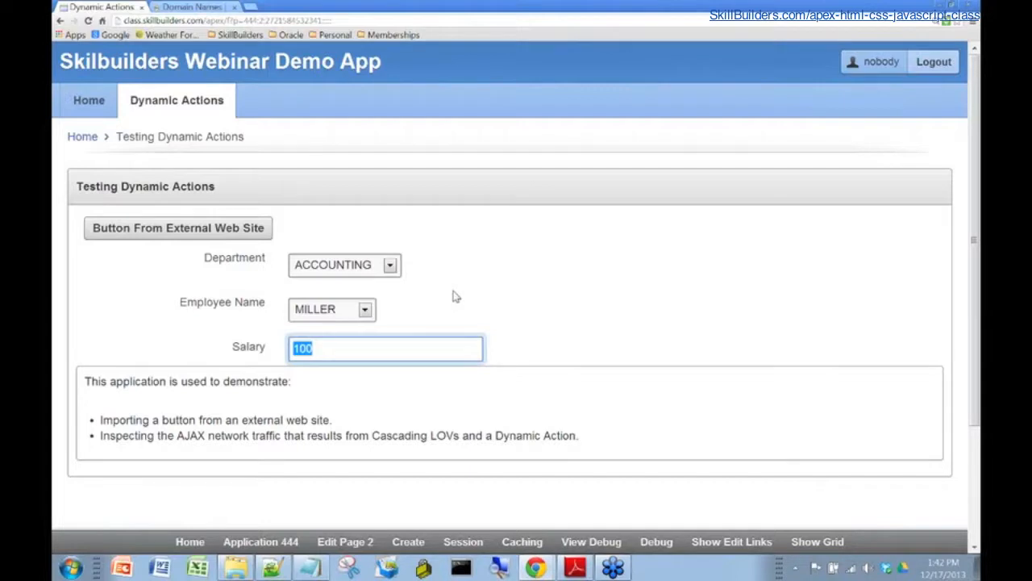
pyautogui.moveTo(449, 296)
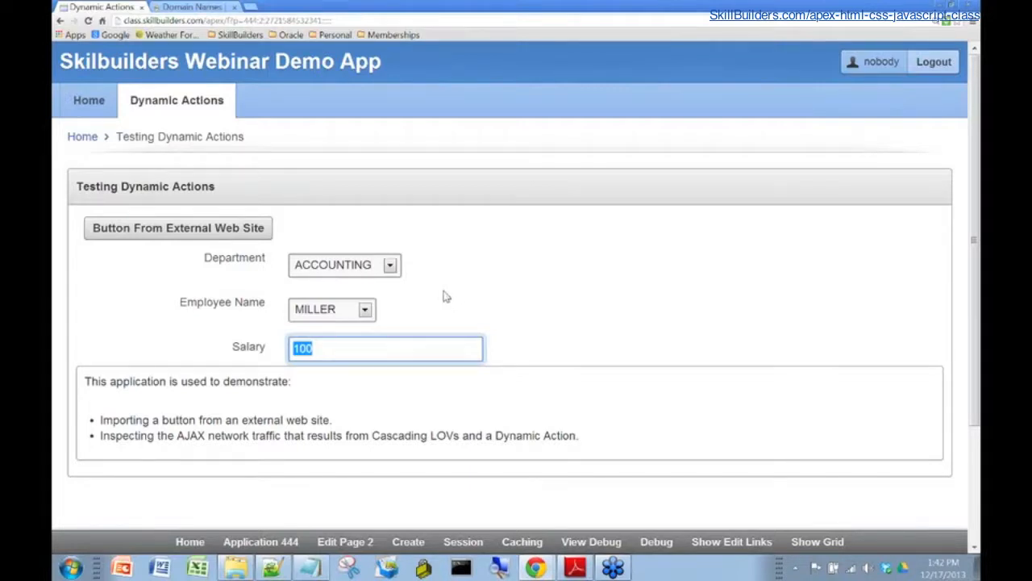
pyautogui.moveTo(512, 294)
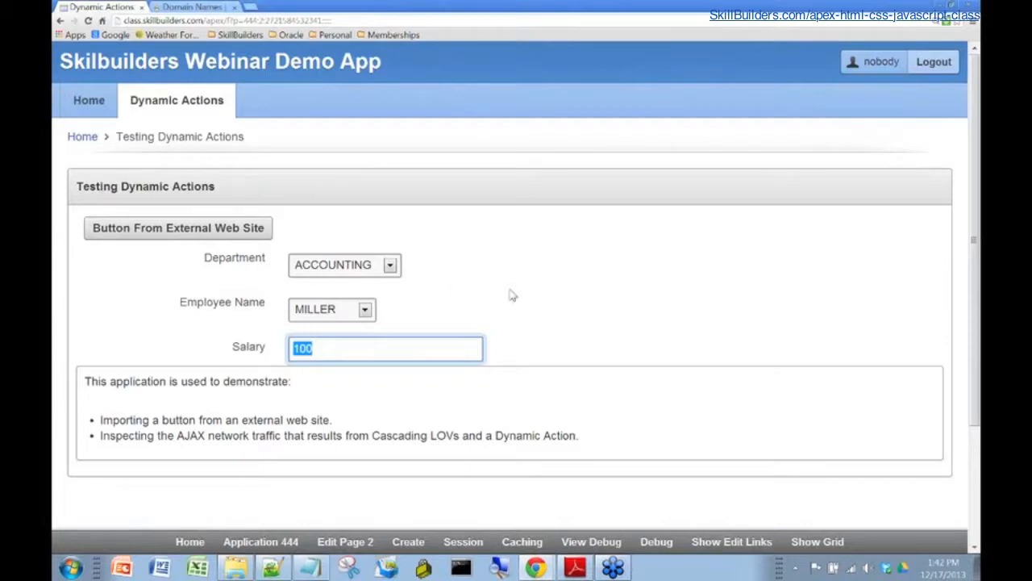
pyautogui.moveTo(542, 292)
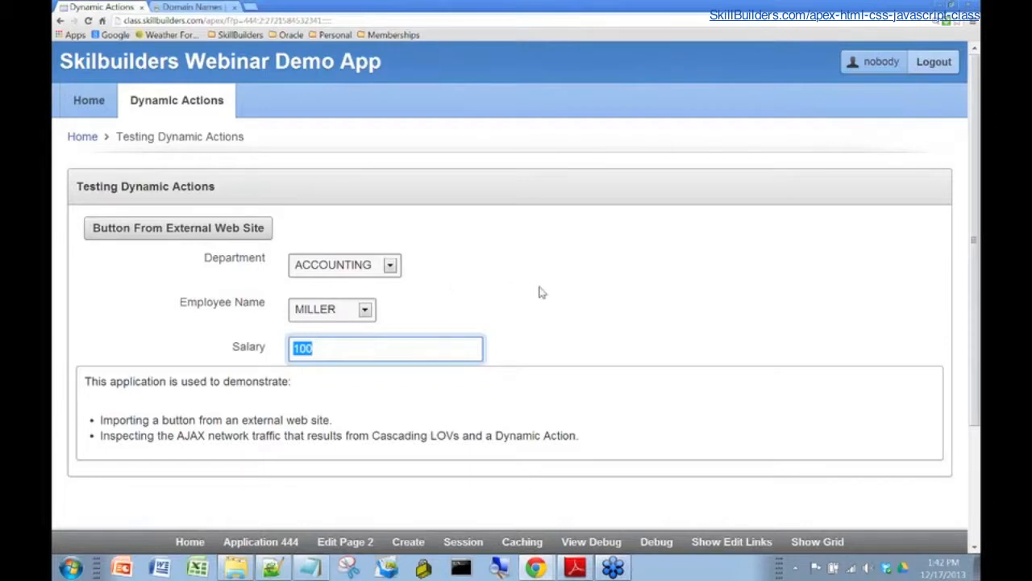
pyautogui.moveTo(422, 302)
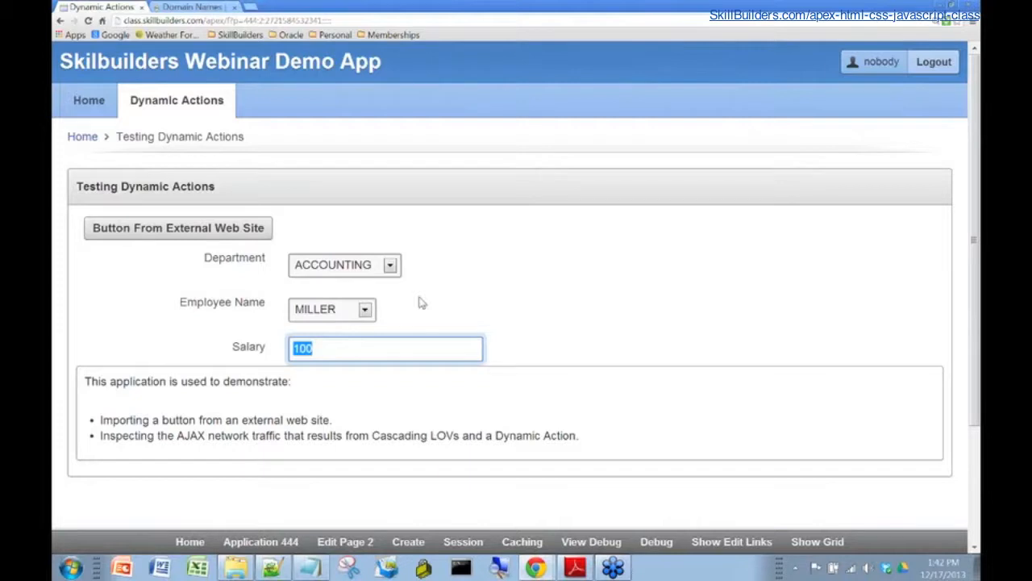
pyautogui.moveTo(399, 302)
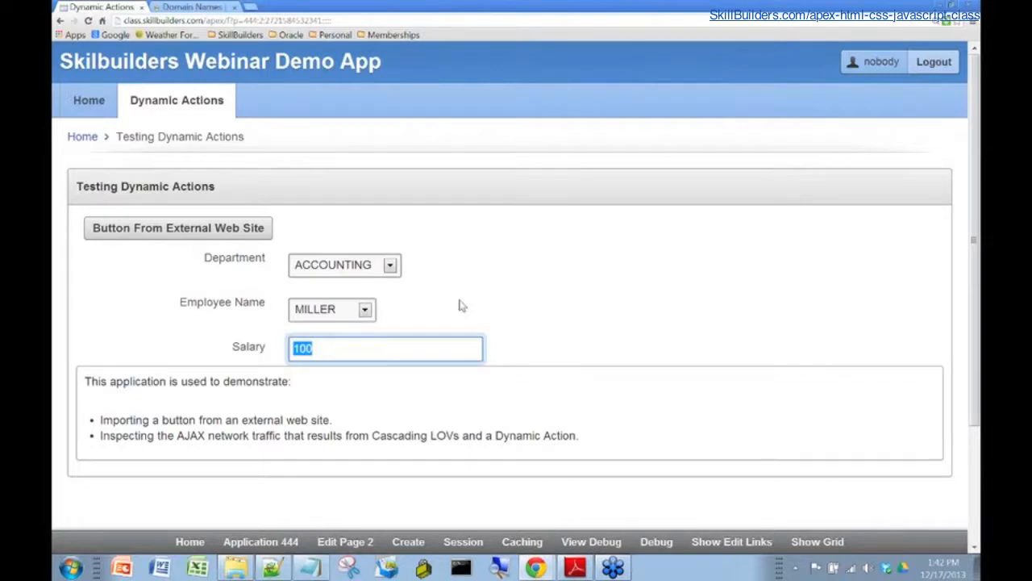
pyautogui.moveTo(492, 299)
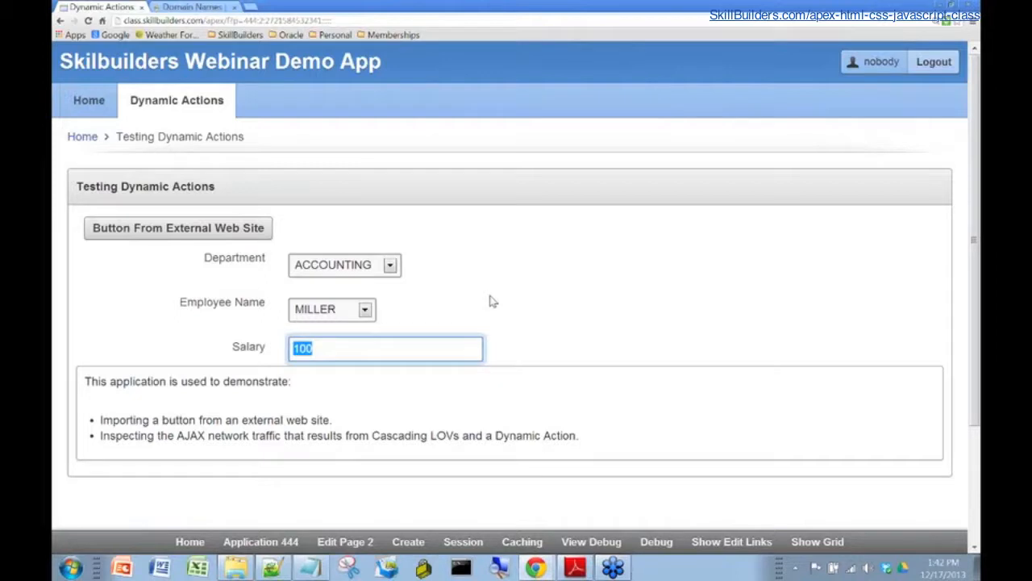
pyautogui.moveTo(607, 302)
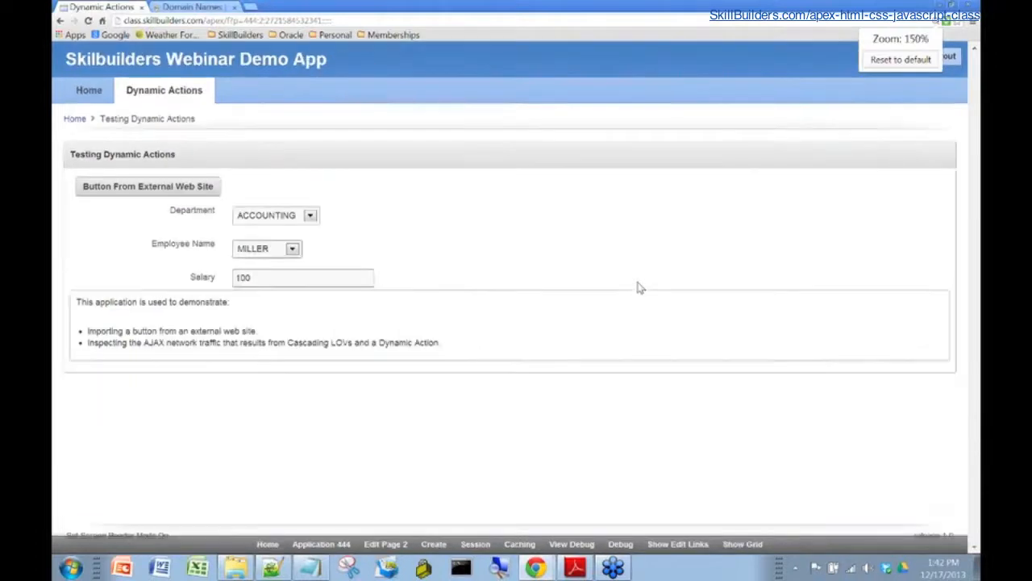
pyautogui.click(900, 59)
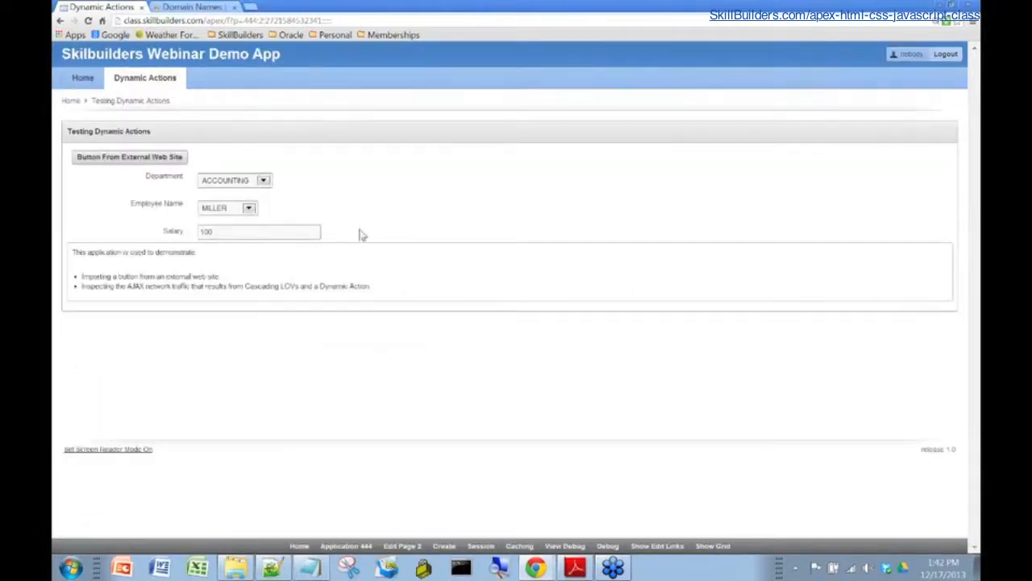
# Open Chrome DevTools from the page's Inspect element option and show the Network panel
pyautogui.rightClick(362, 234)
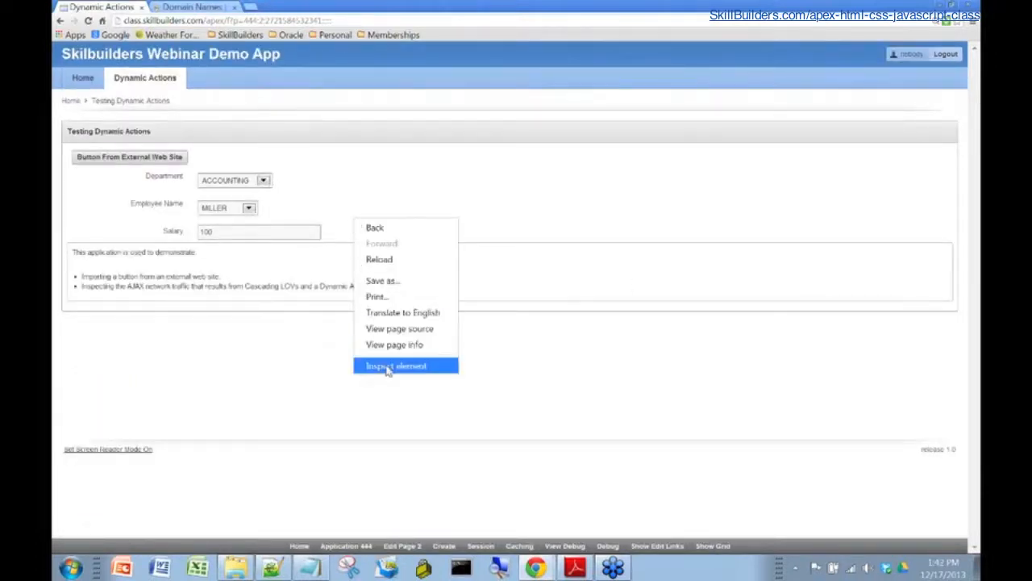
pyautogui.click(399, 365)
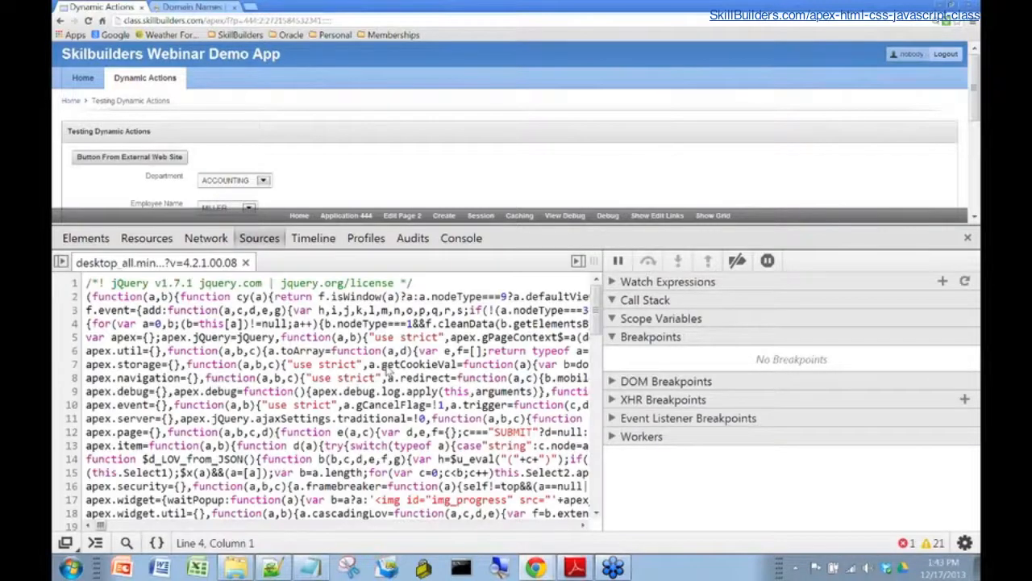
pyautogui.click(84, 238)
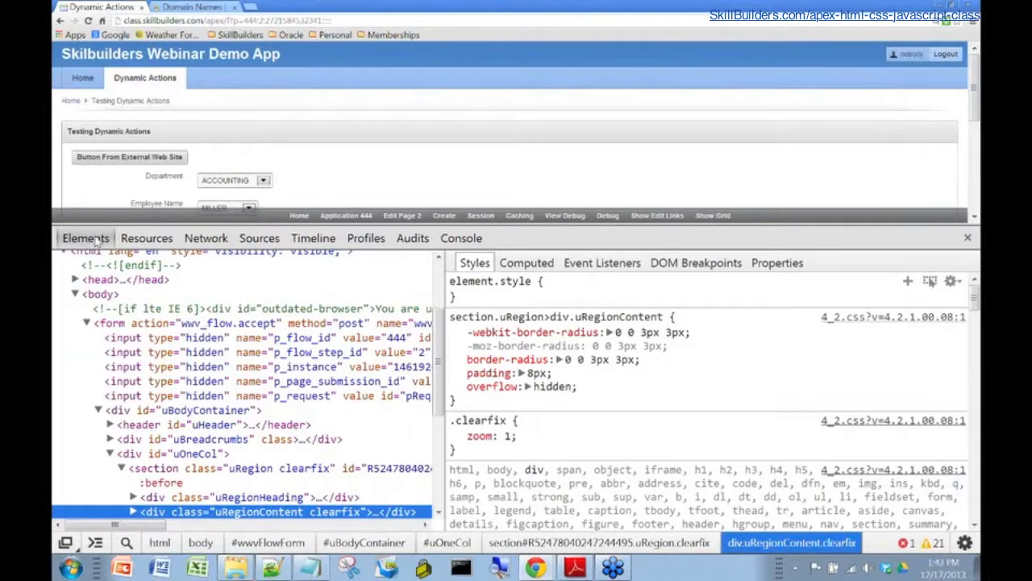
pyautogui.moveTo(185, 238)
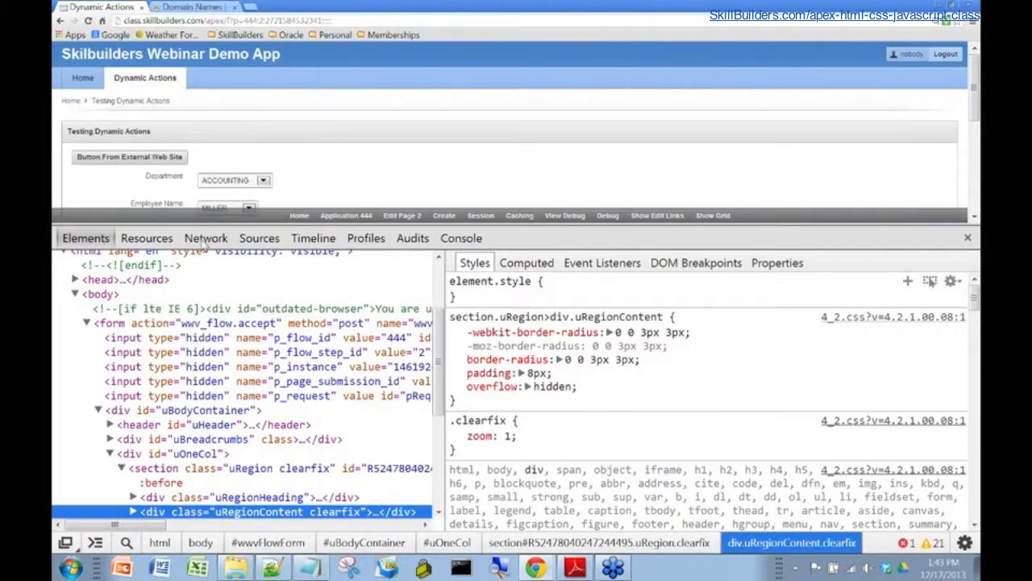
pyautogui.click(206, 238)
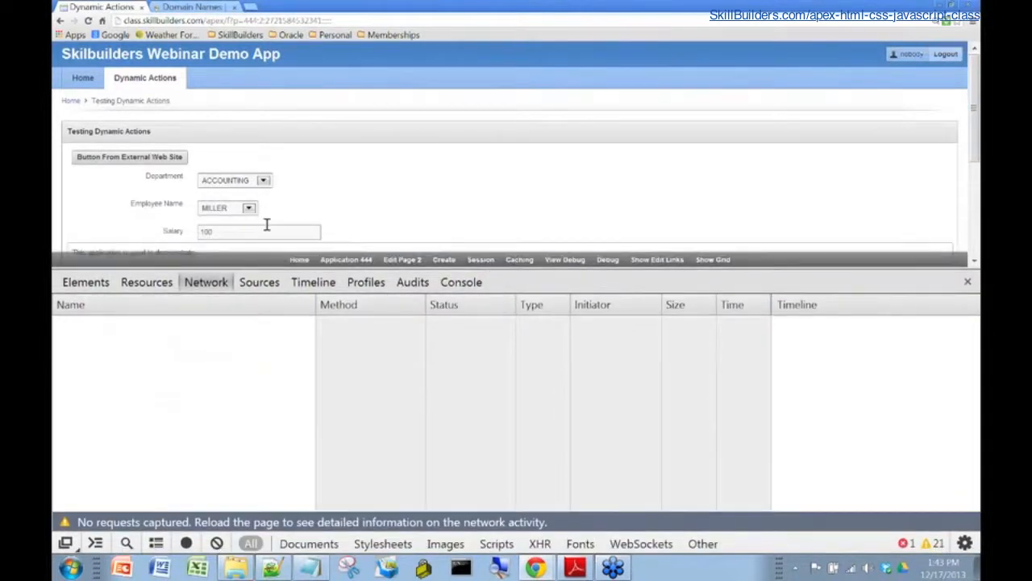
pyautogui.click(262, 180)
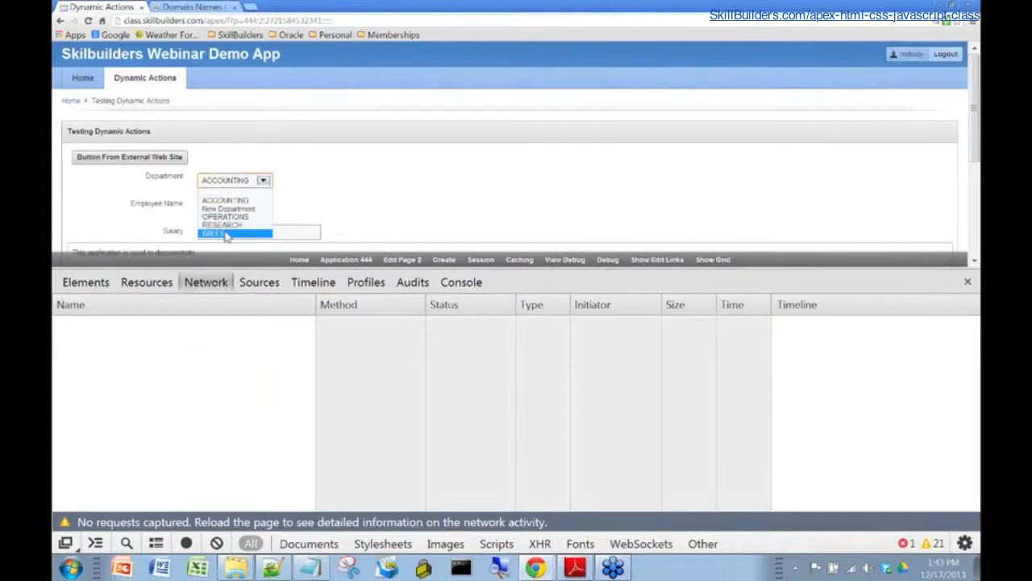
# Select SALES, resume the paused debugger, and open the captured wwv_flow.show request
pyautogui.click(214, 234)
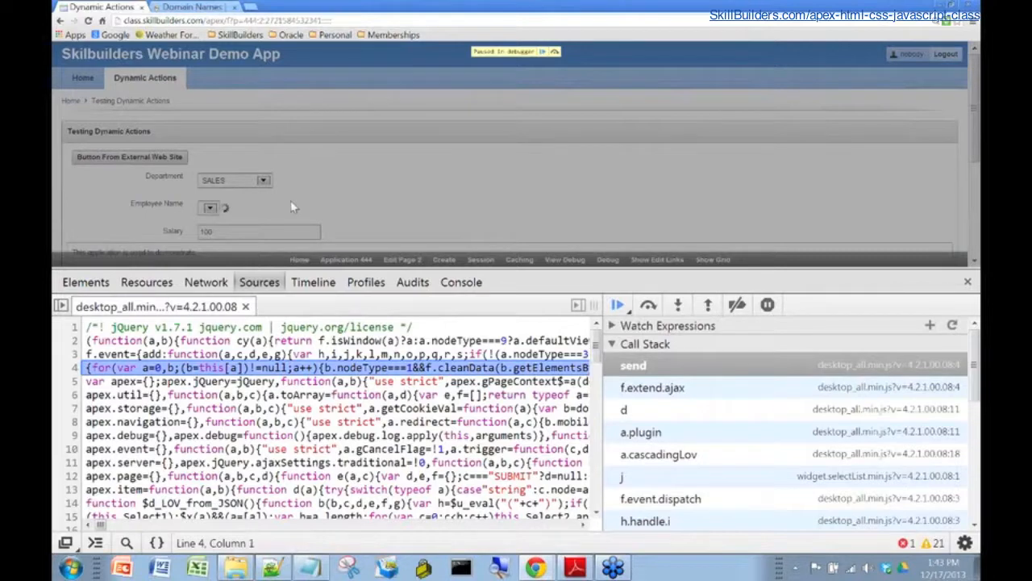
pyautogui.moveTo(387, 200)
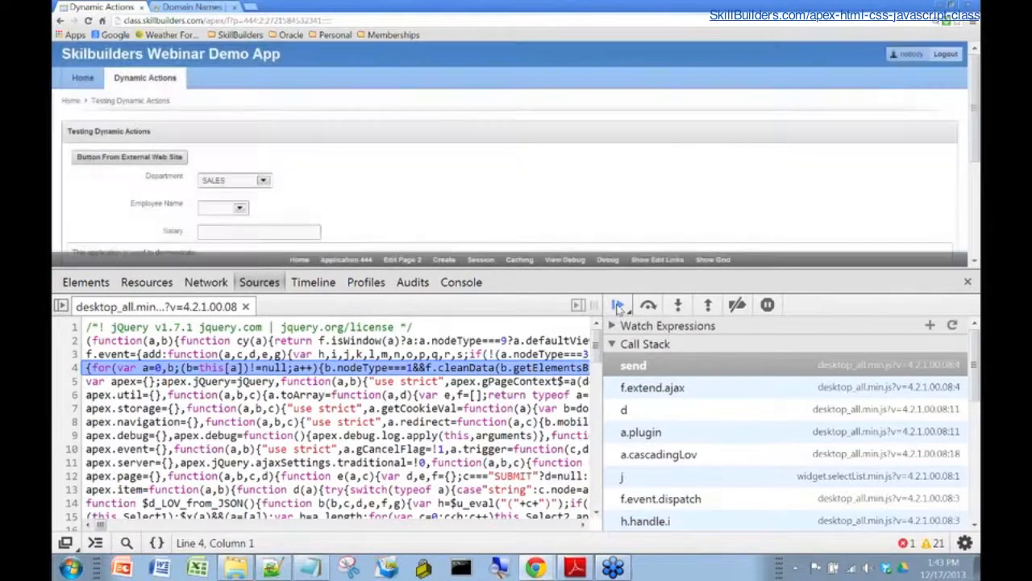
pyautogui.click(618, 304)
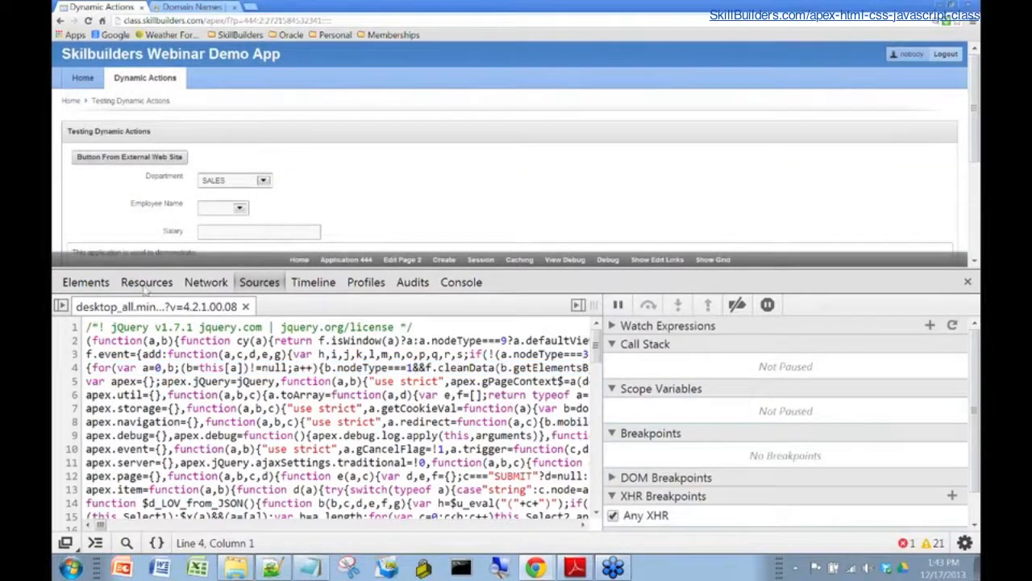
pyautogui.click(206, 282)
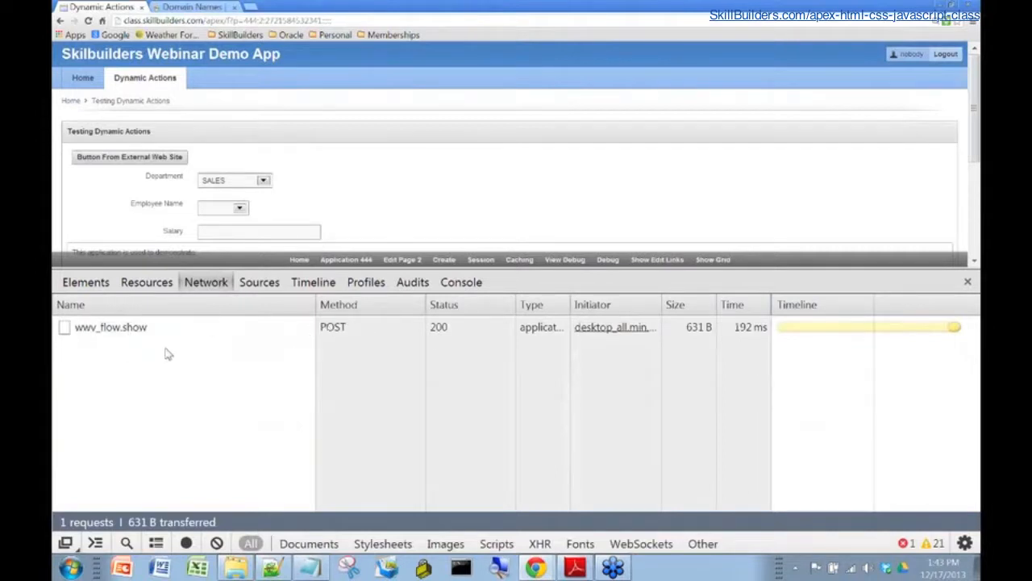
pyautogui.moveTo(234, 179)
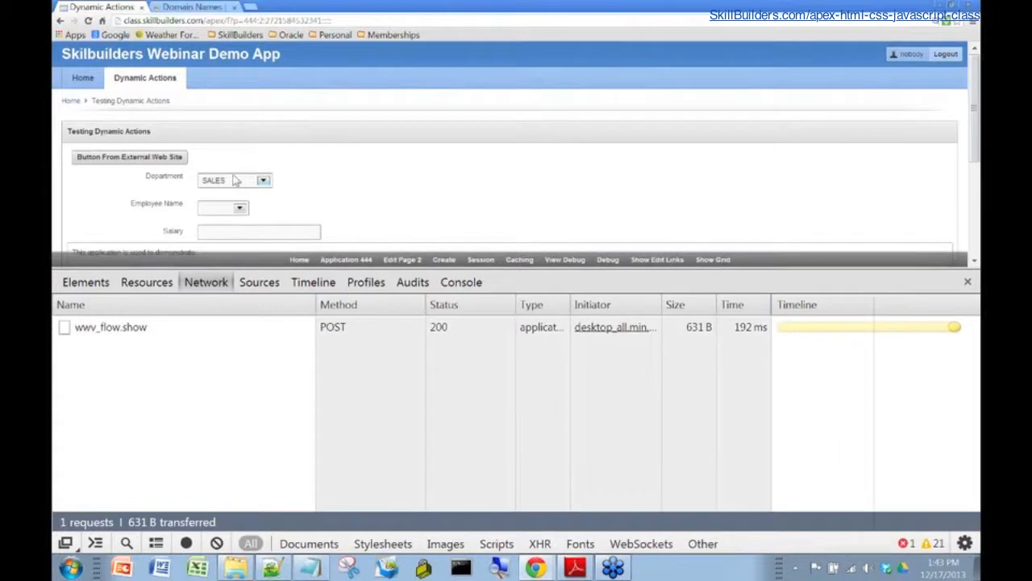
pyautogui.moveTo(175, 367)
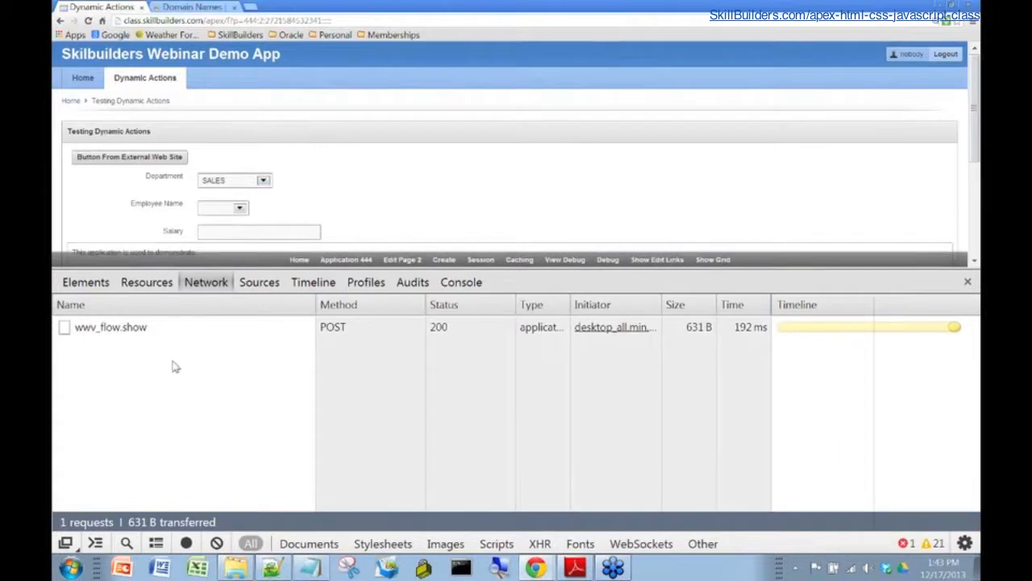
pyautogui.moveTo(108, 334)
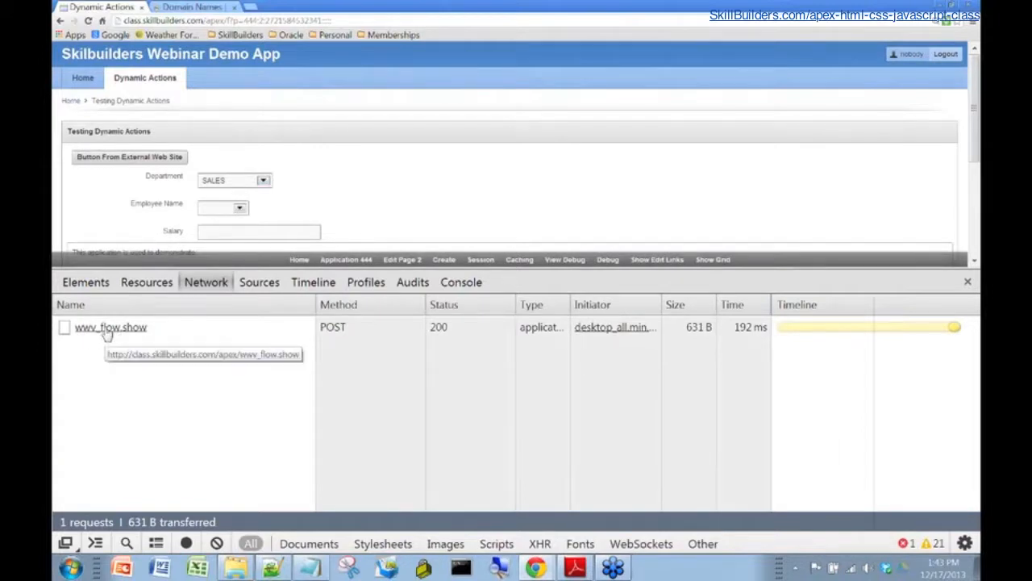
pyautogui.click(108, 328)
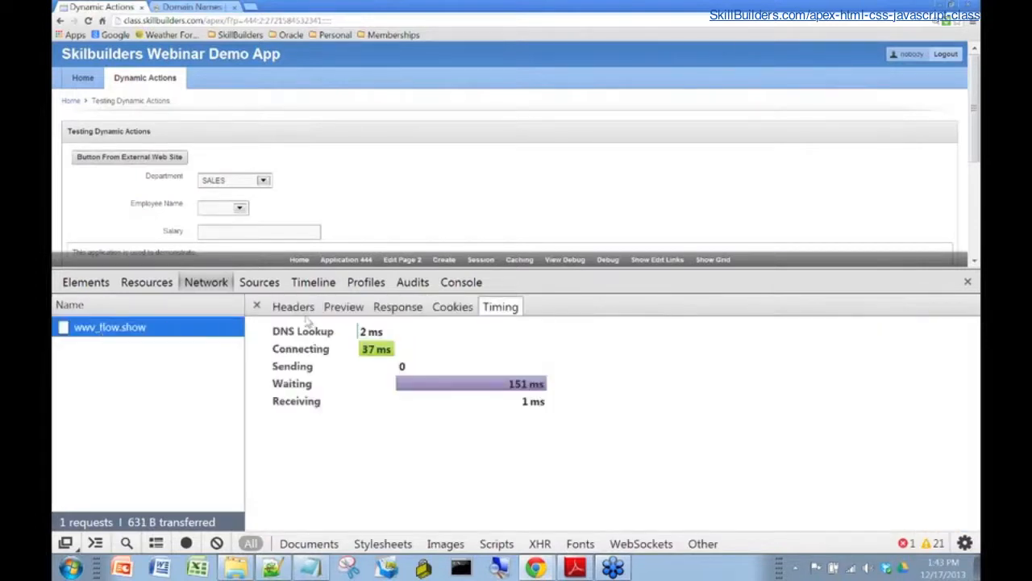
# Collapse the wwv_flow.show Request Headers to reveal Form Data with P2_DEPTNO 30
pyautogui.click(293, 307)
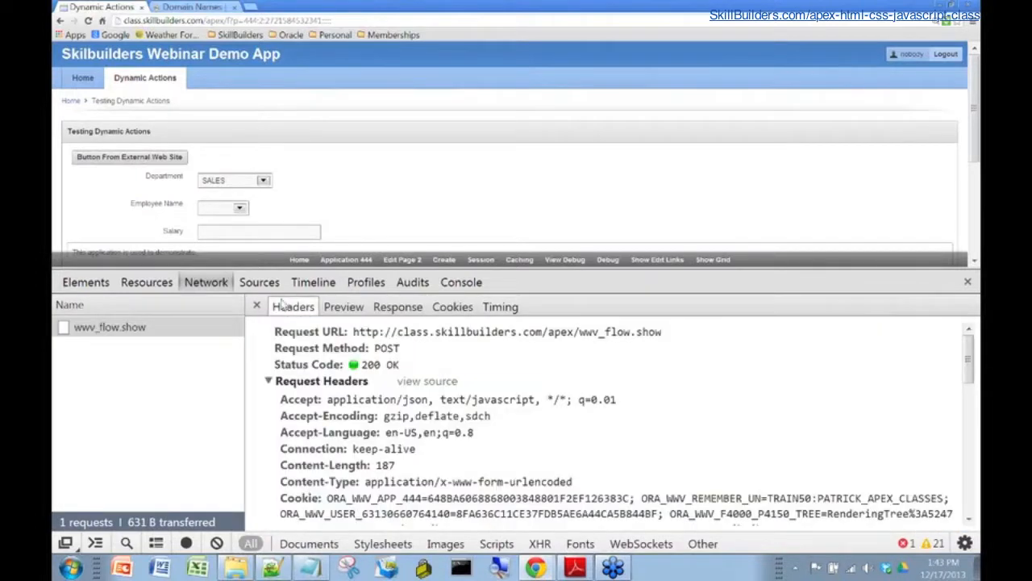
pyautogui.moveTo(450, 481)
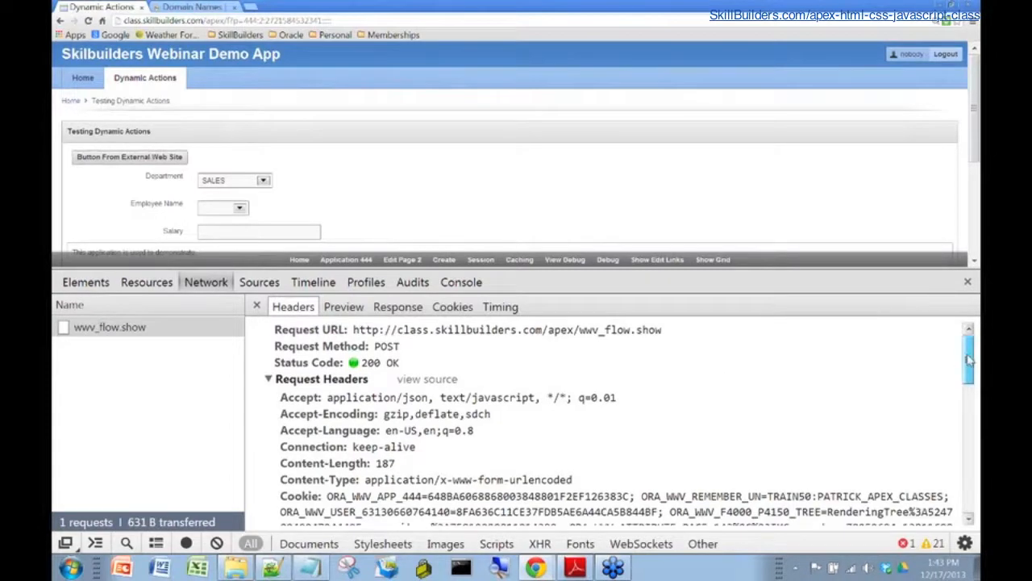
pyautogui.scroll(-3)
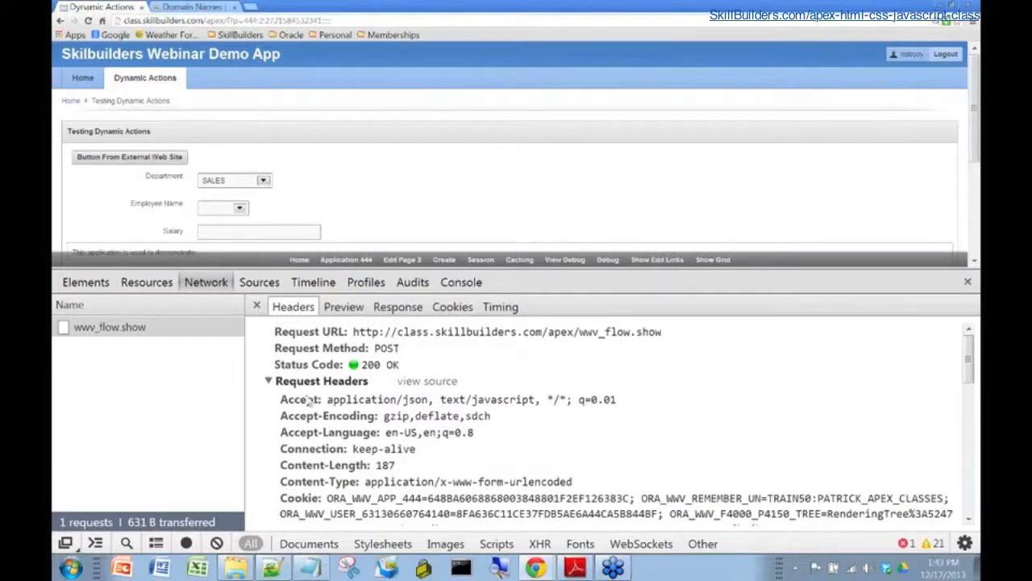
pyautogui.click(268, 381)
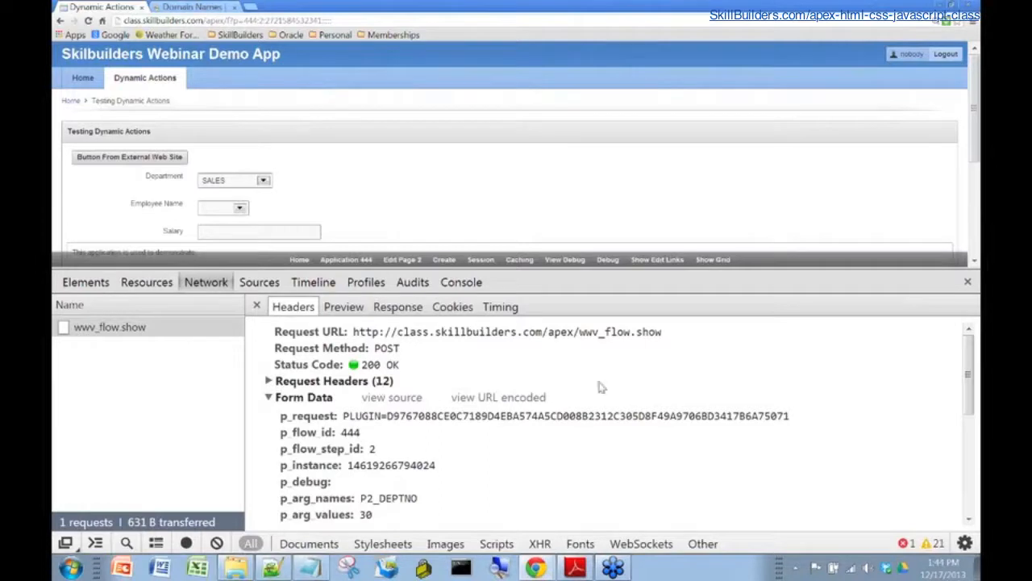
pyautogui.scroll(-3)
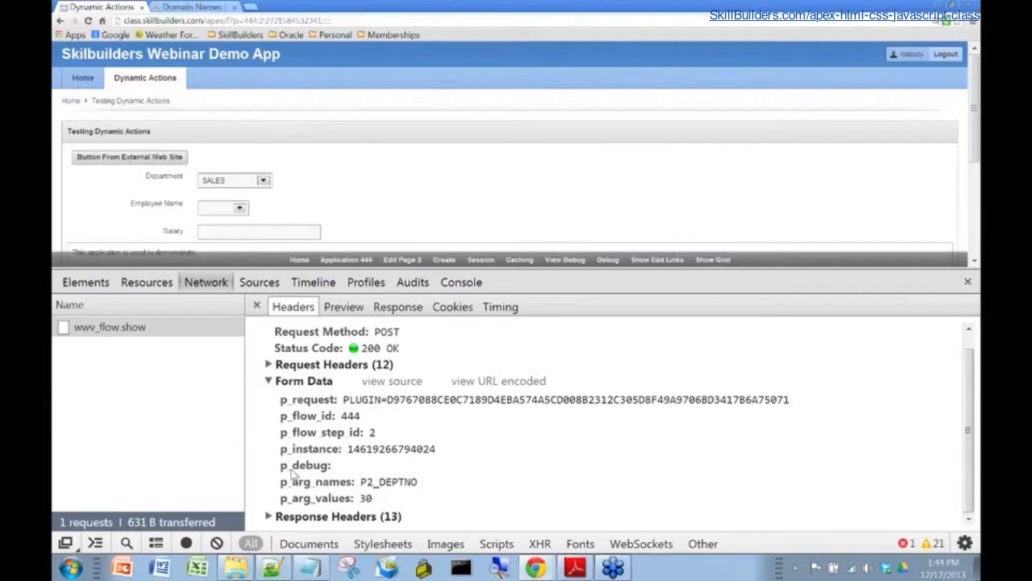
pyautogui.moveTo(292, 455)
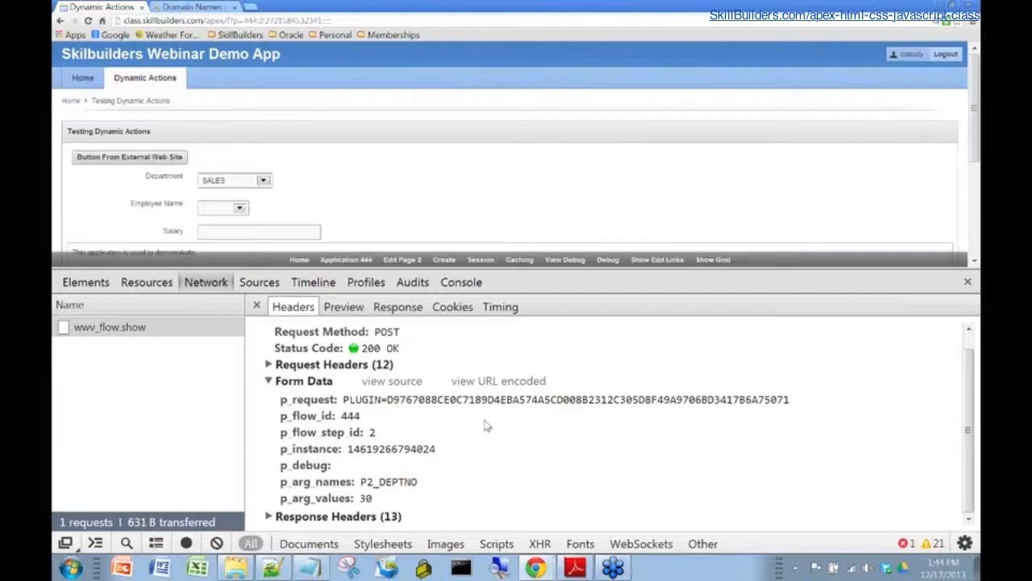
pyautogui.moveTo(280, 429)
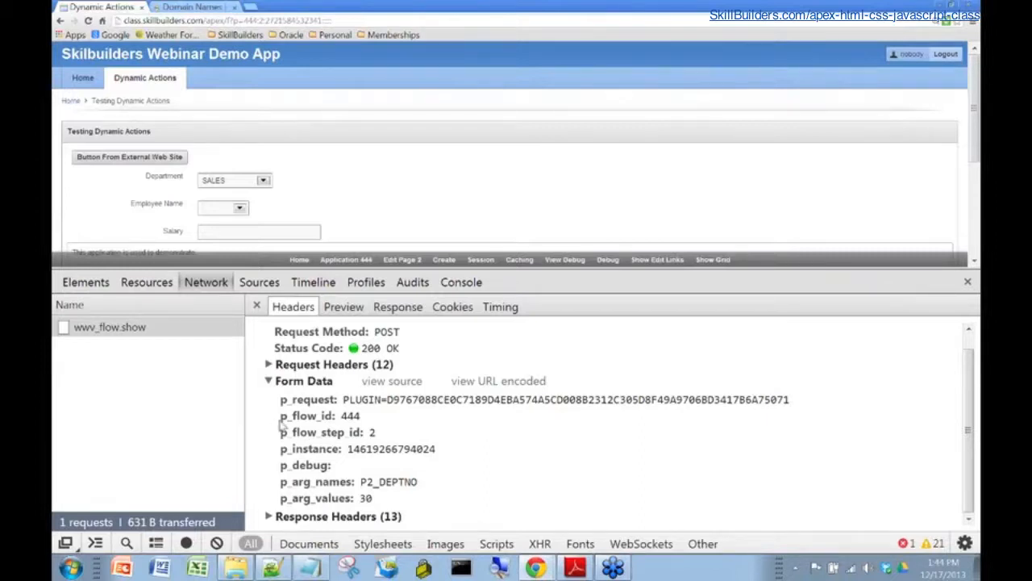
pyautogui.moveTo(337, 426)
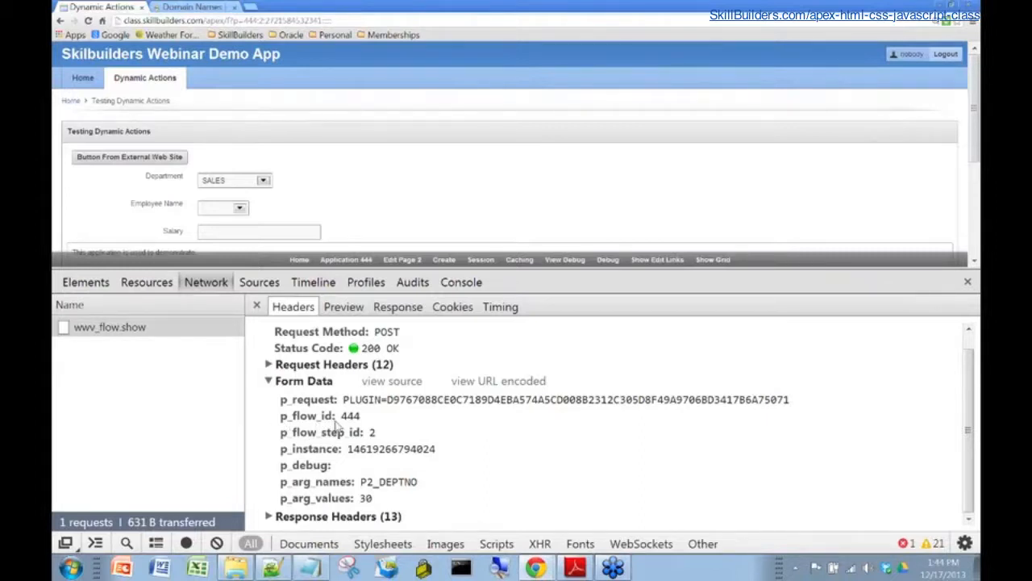
pyautogui.moveTo(348, 427)
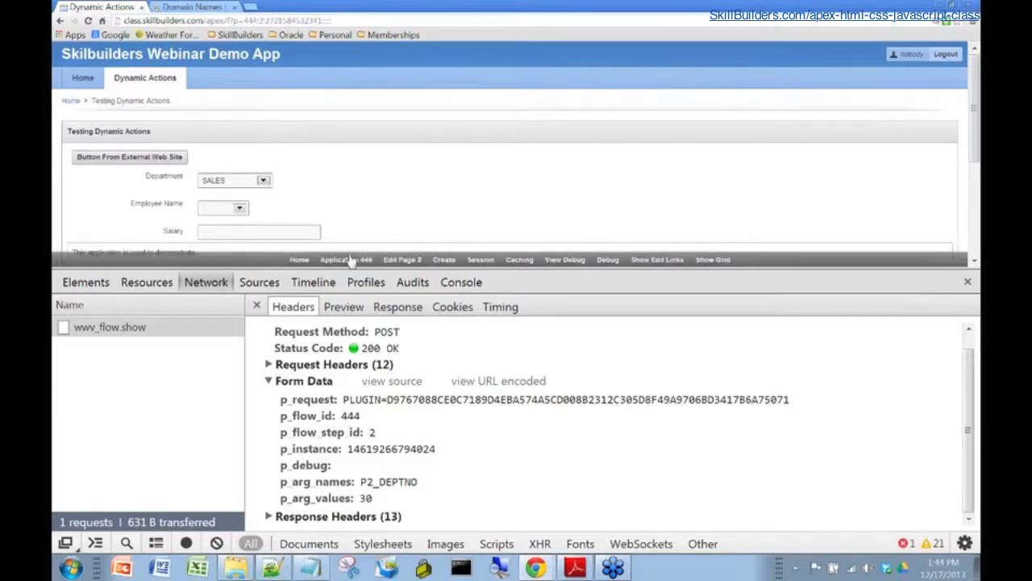
pyautogui.moveTo(347, 259)
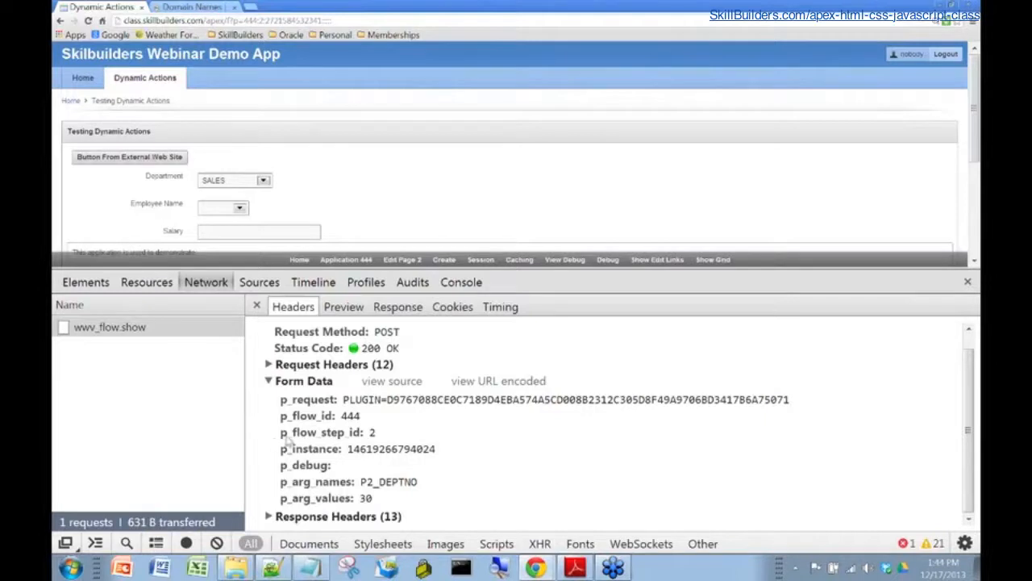
pyautogui.doubleClick(311, 432)
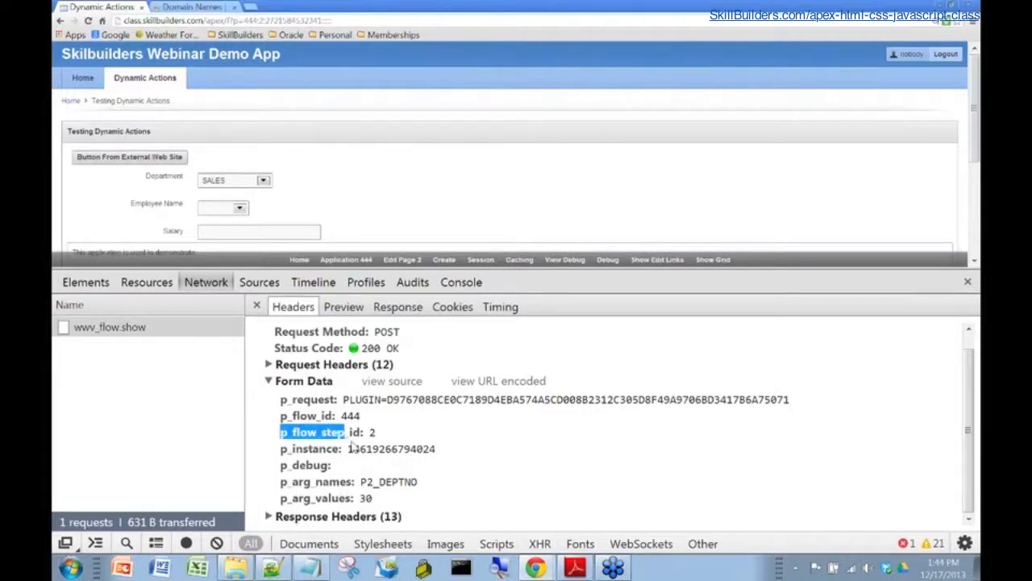
pyautogui.moveTo(341, 444)
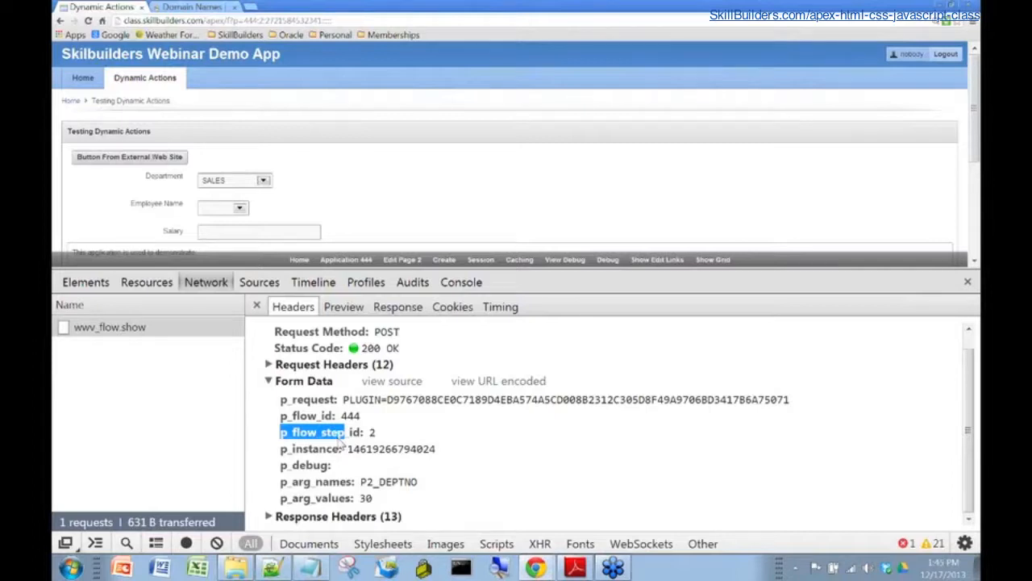
pyautogui.moveTo(309, 428)
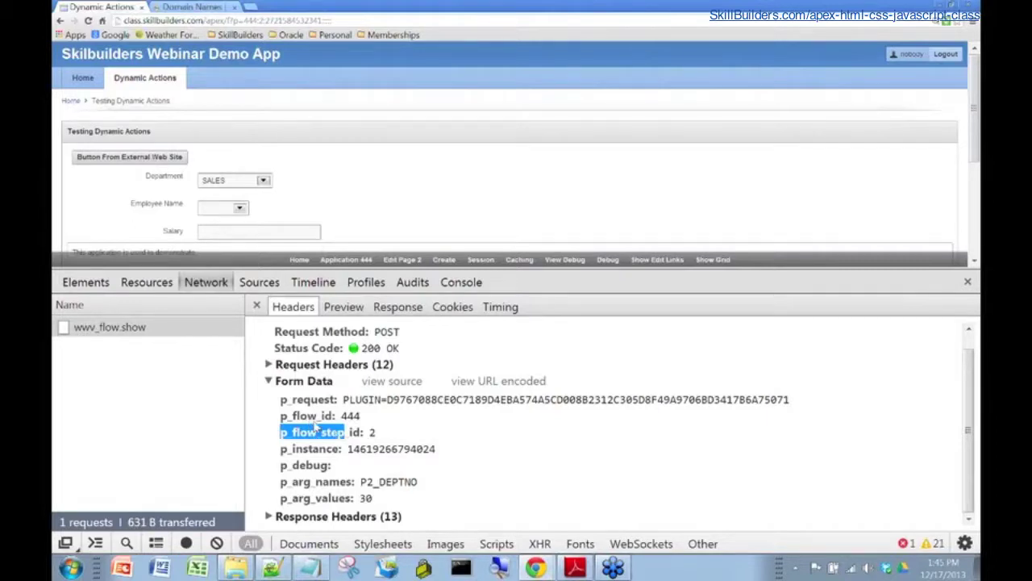
pyautogui.moveTo(365, 424)
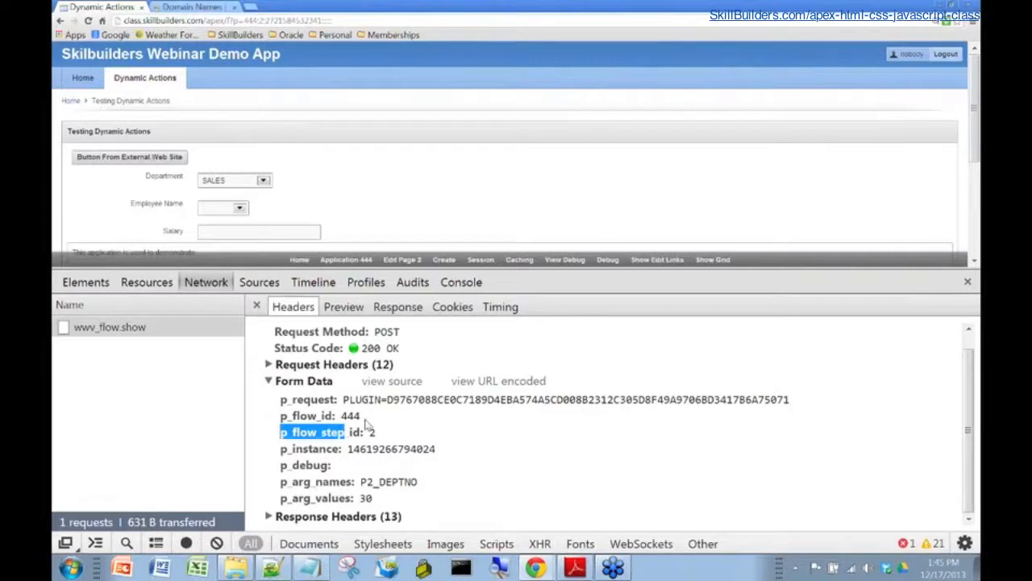
pyautogui.moveTo(377, 431)
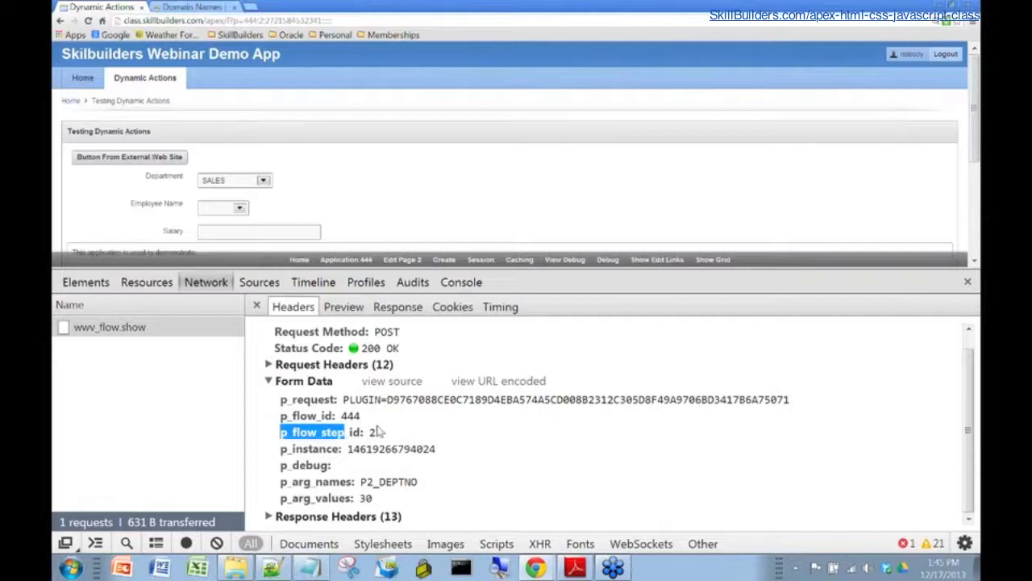
pyautogui.moveTo(257, 425)
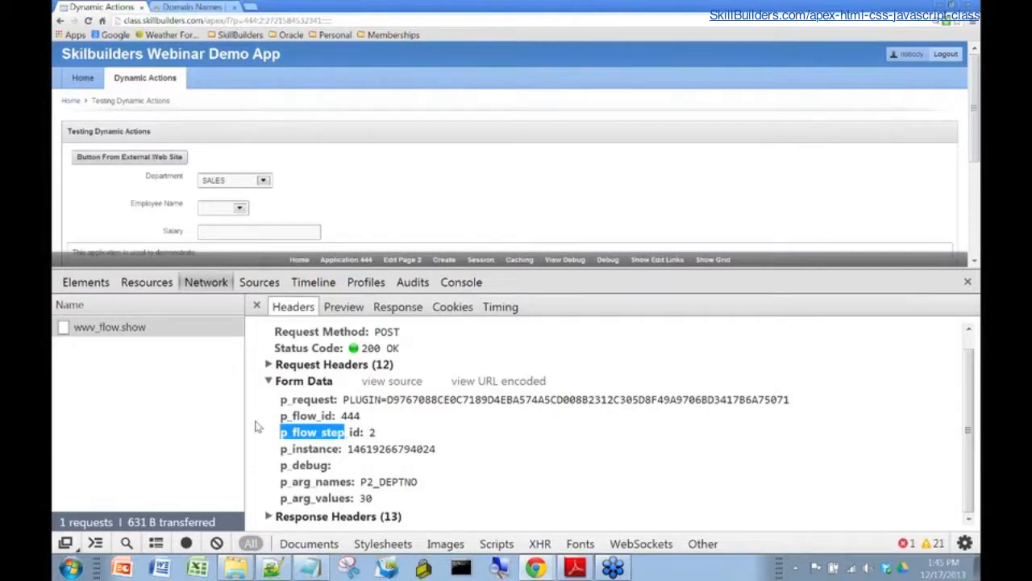
pyautogui.moveTo(272, 486)
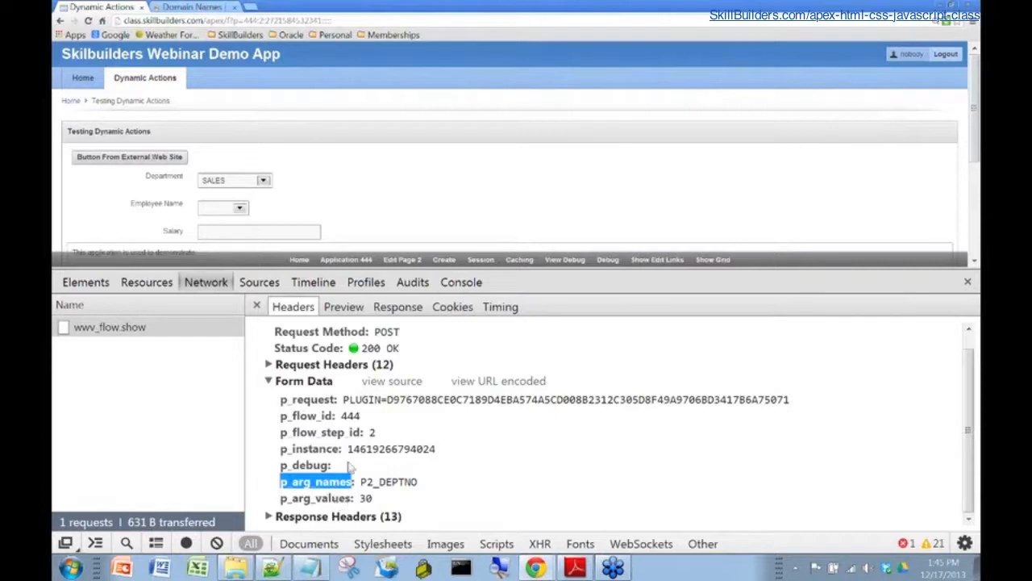
pyautogui.moveTo(234, 186)
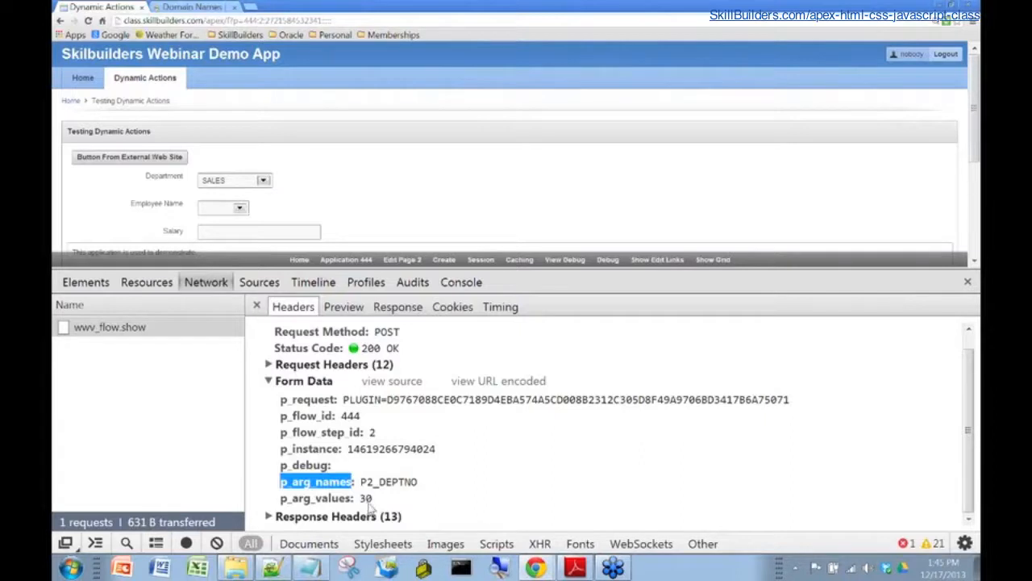
pyautogui.moveTo(396, 504)
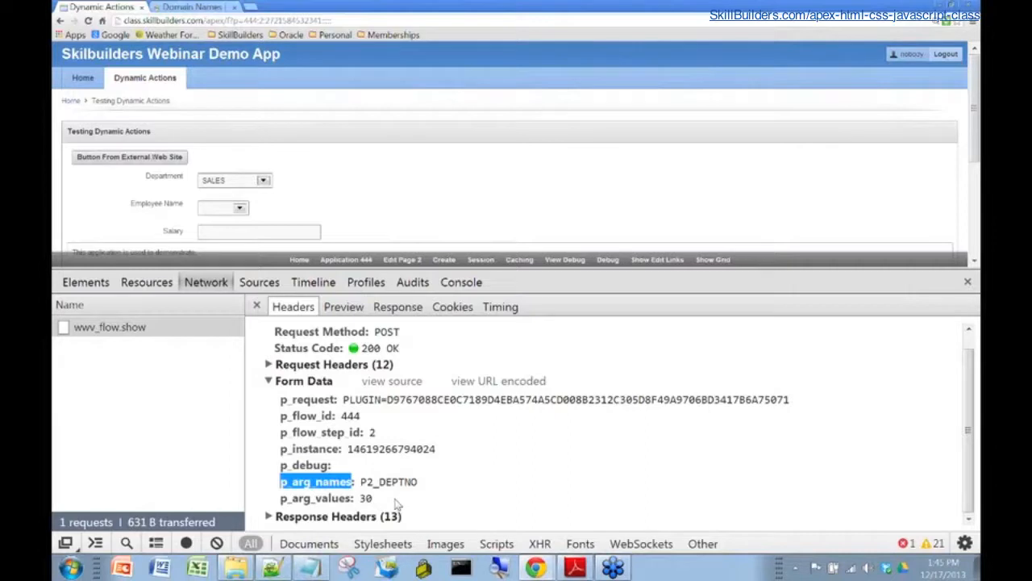
pyautogui.moveTo(399, 502)
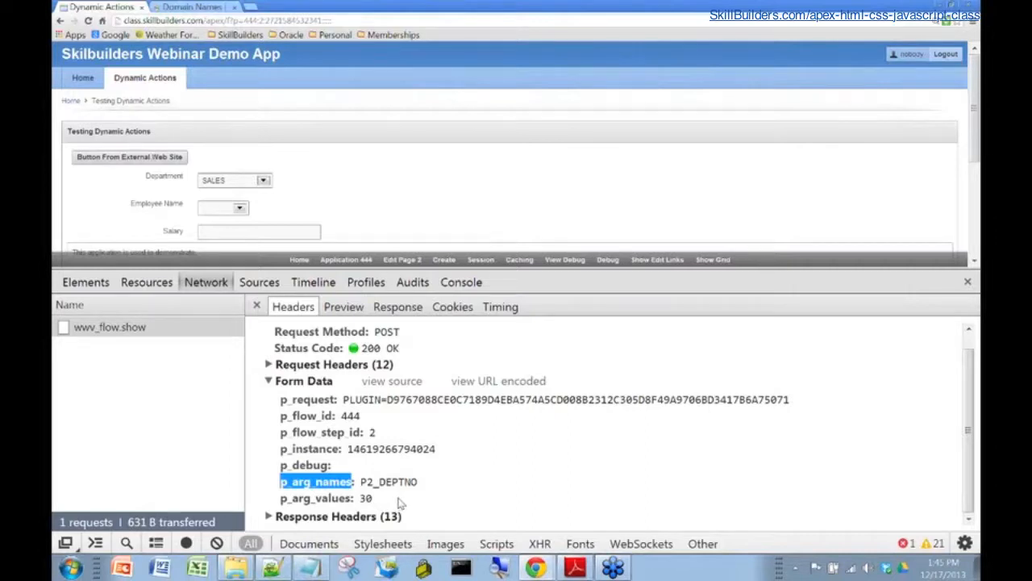
pyautogui.moveTo(408, 504)
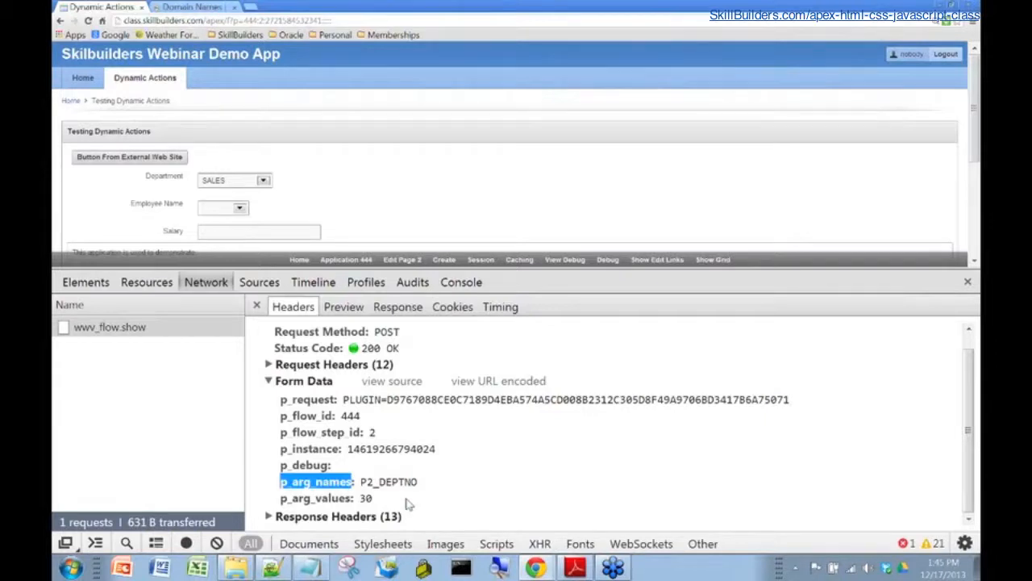
pyautogui.moveTo(393, 500)
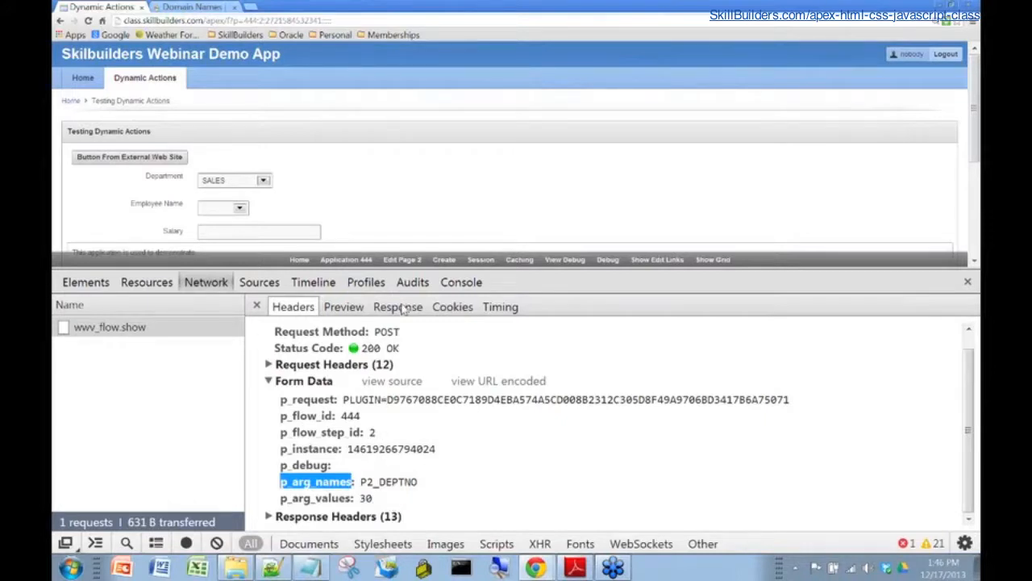
# Read the JSON response listing employees BLAKEY, JAMES, MARTIN, TURNER and WARD
pyautogui.click(397, 307)
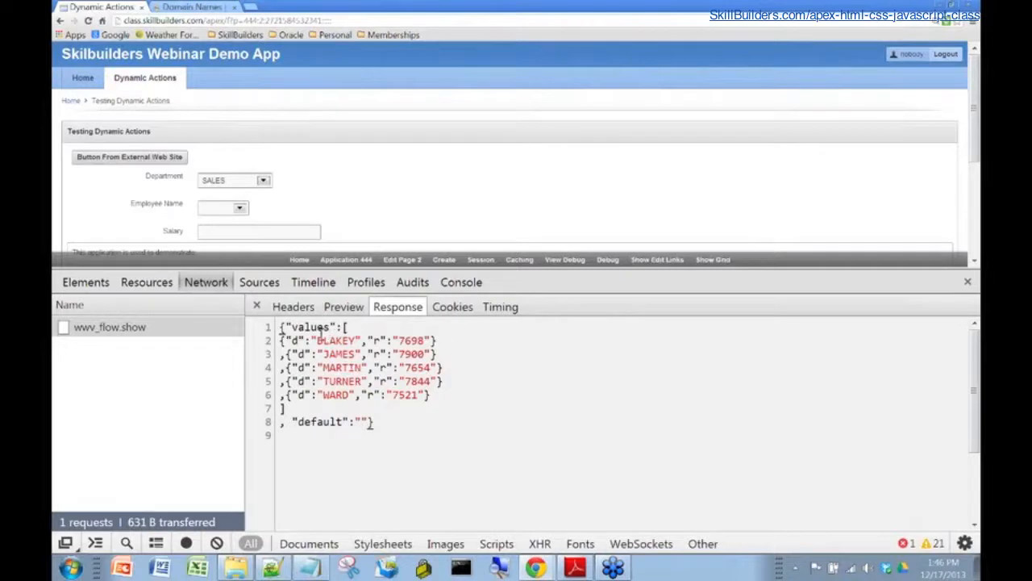
pyautogui.moveTo(331, 396)
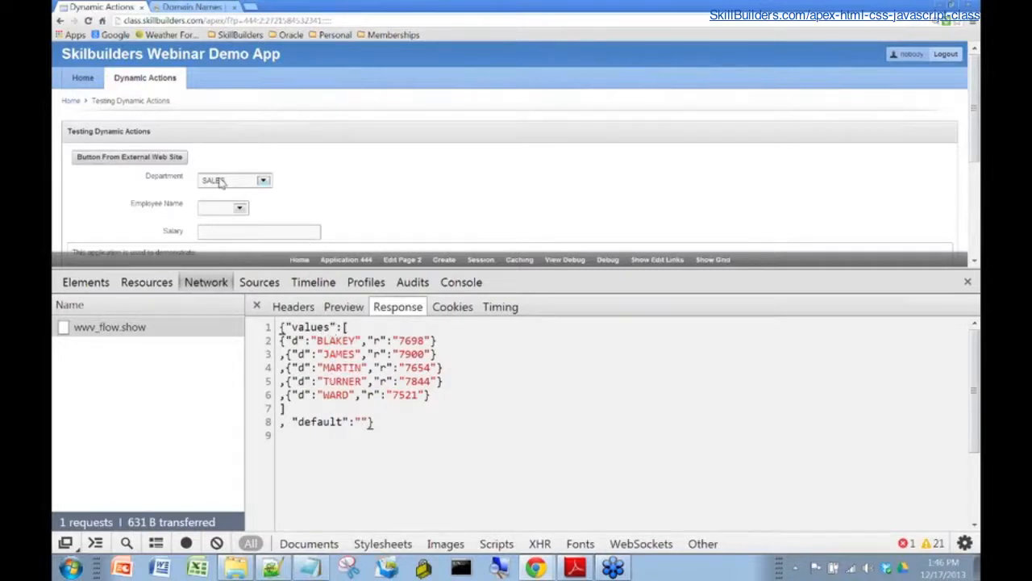
pyautogui.click(240, 208)
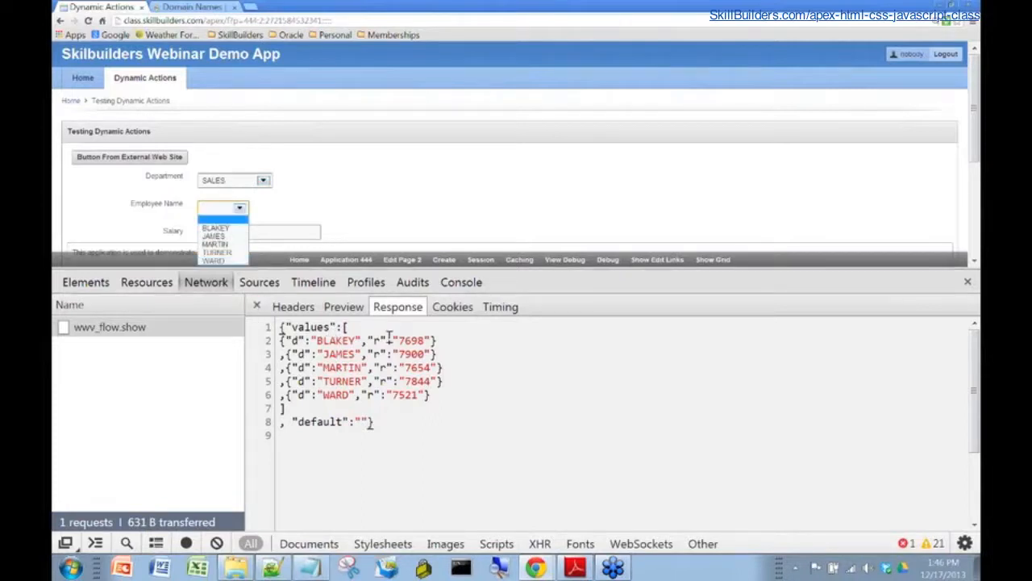
pyautogui.moveTo(391, 341)
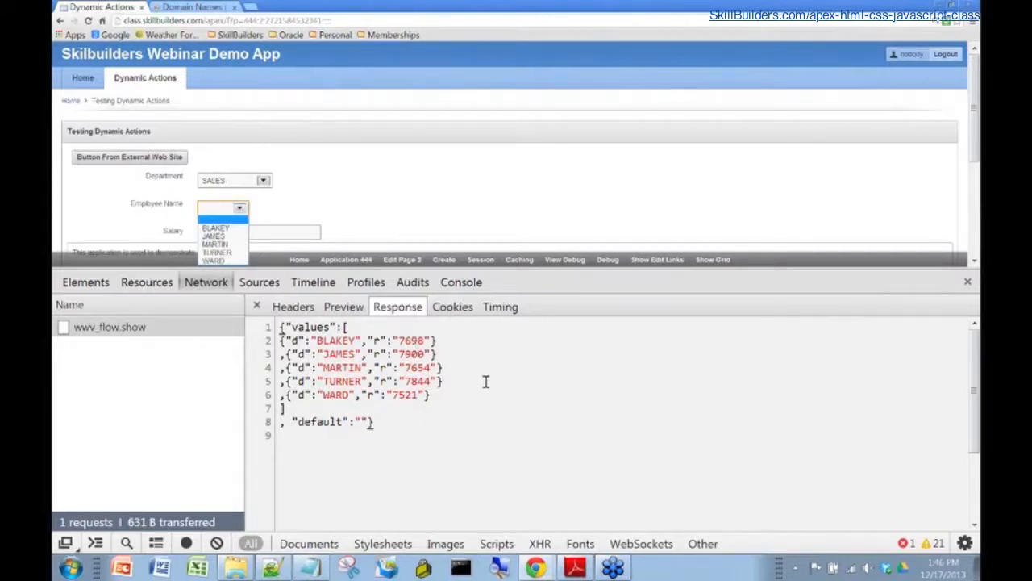
pyautogui.moveTo(438, 434)
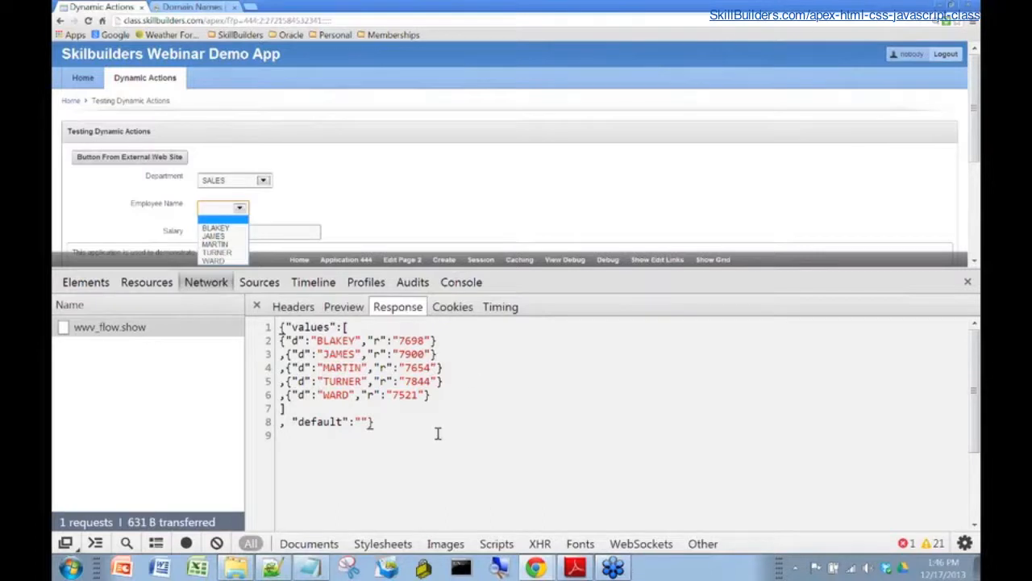
pyautogui.moveTo(434, 432)
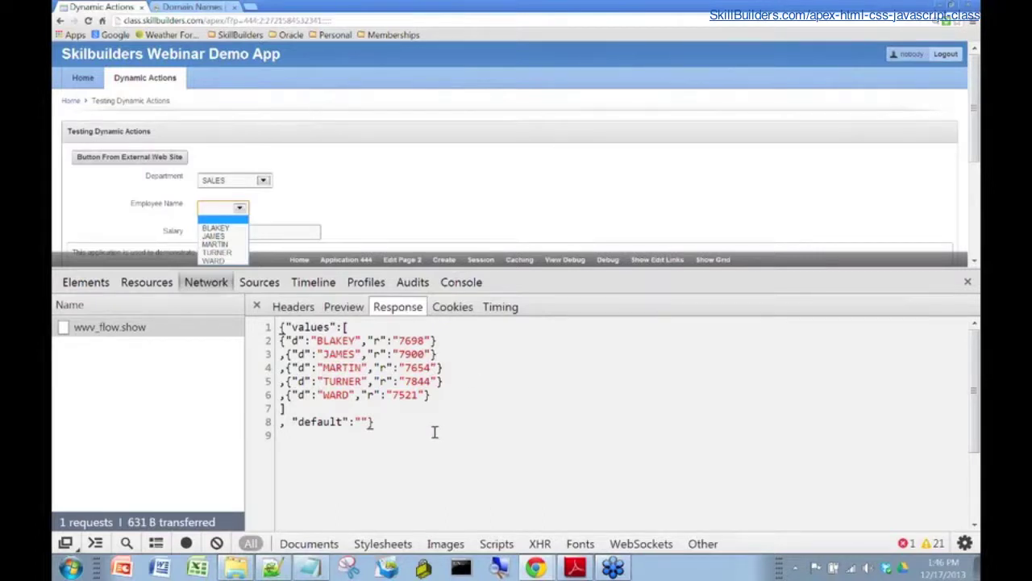
pyautogui.moveTo(344, 367)
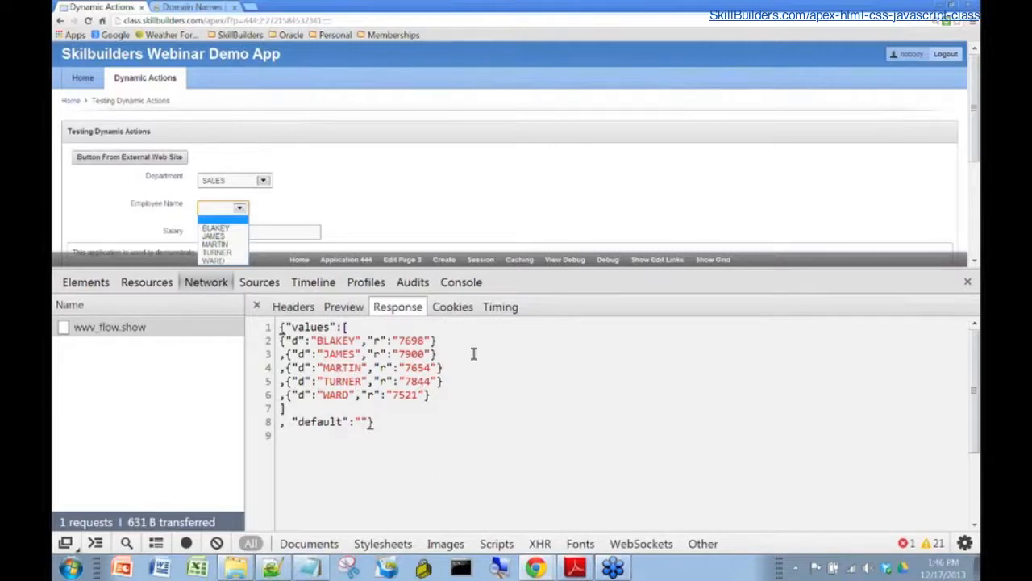
# Show the wwv_flow.show request's timing breakdown, with waiting at 151 ms
pyautogui.click(501, 306)
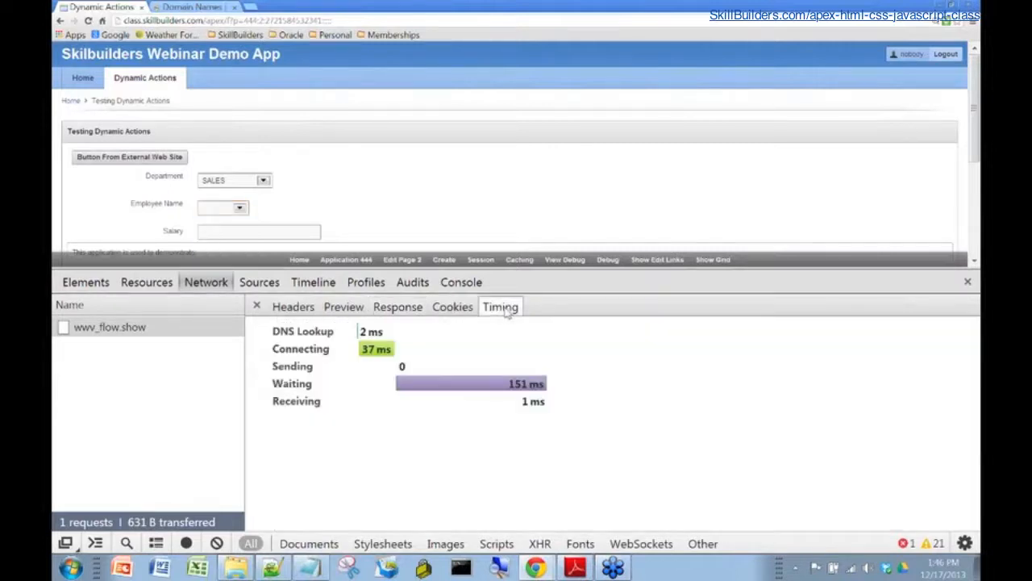
pyautogui.moveTo(448, 383)
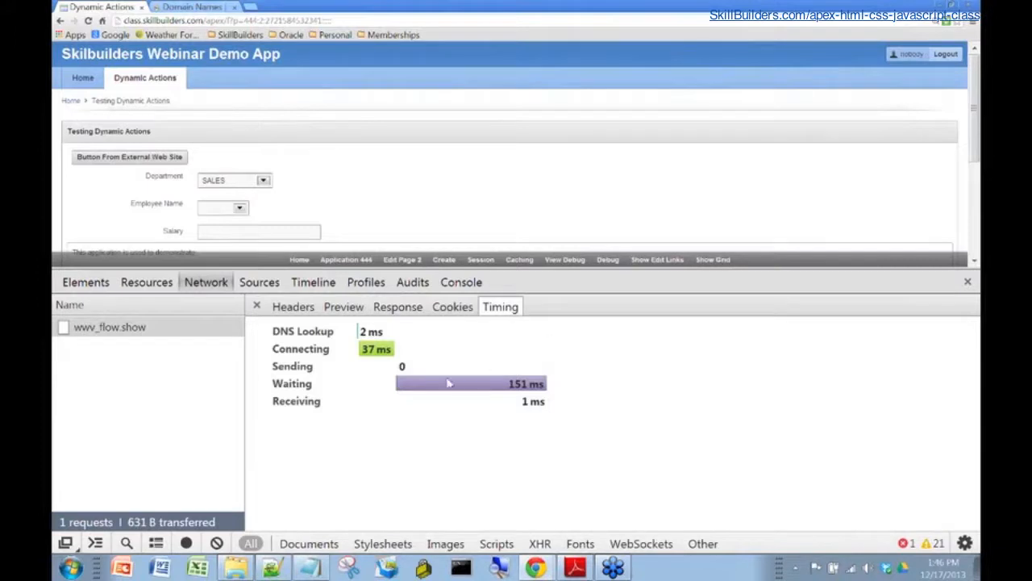
pyautogui.moveTo(459, 421)
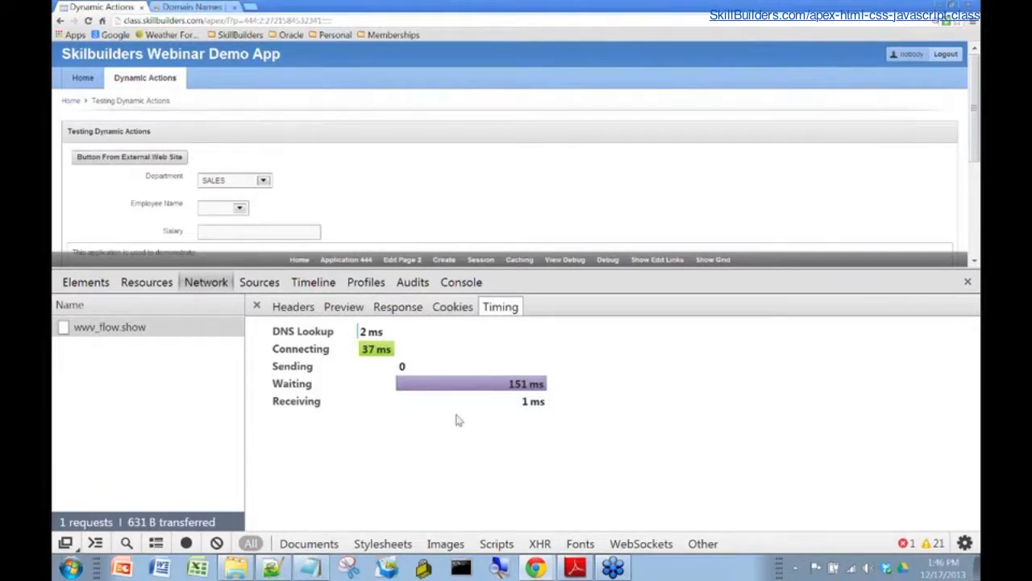
pyautogui.moveTo(465, 415)
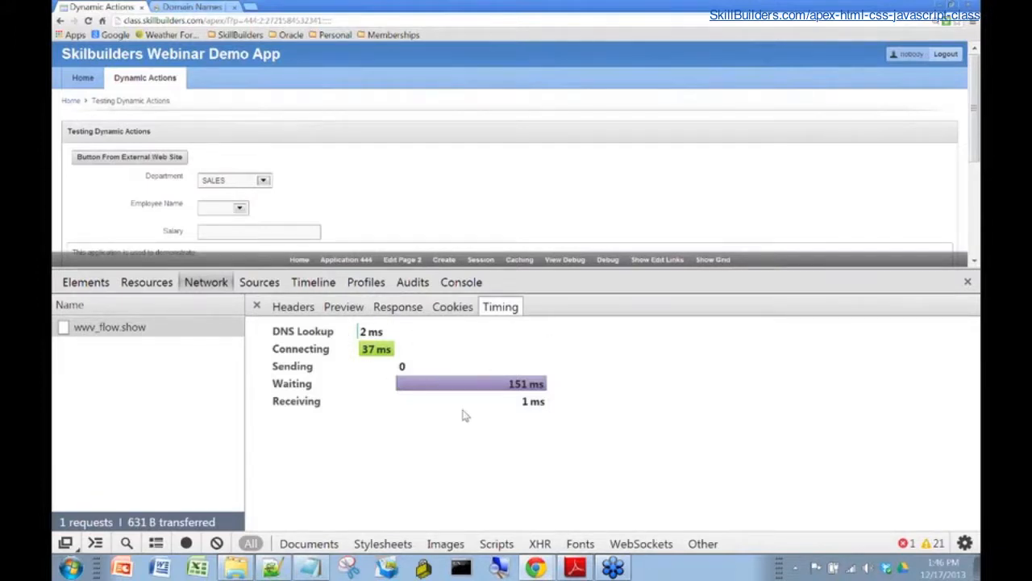
pyautogui.moveTo(313, 353)
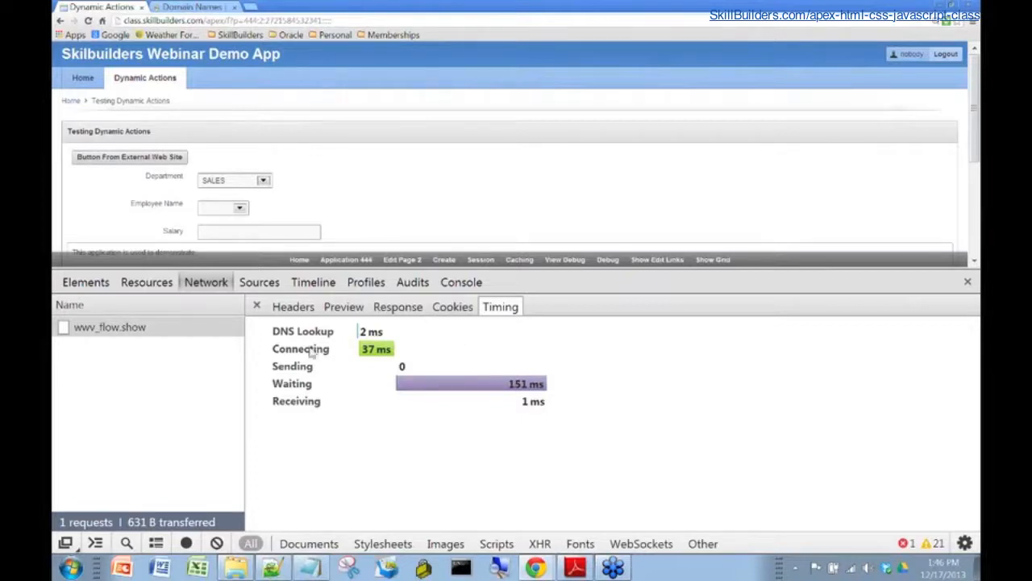
pyautogui.moveTo(500, 306)
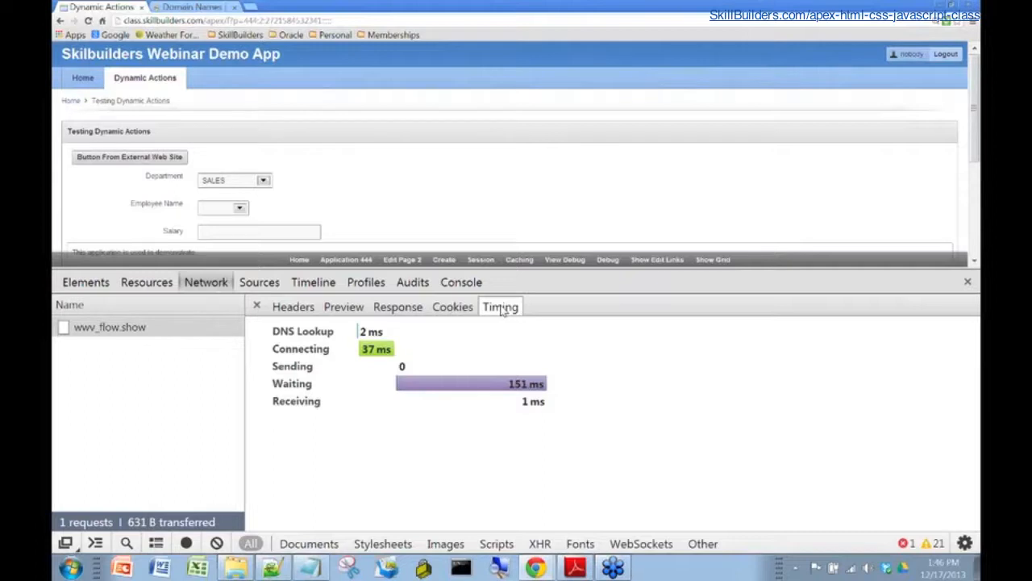
pyautogui.moveTo(484, 344)
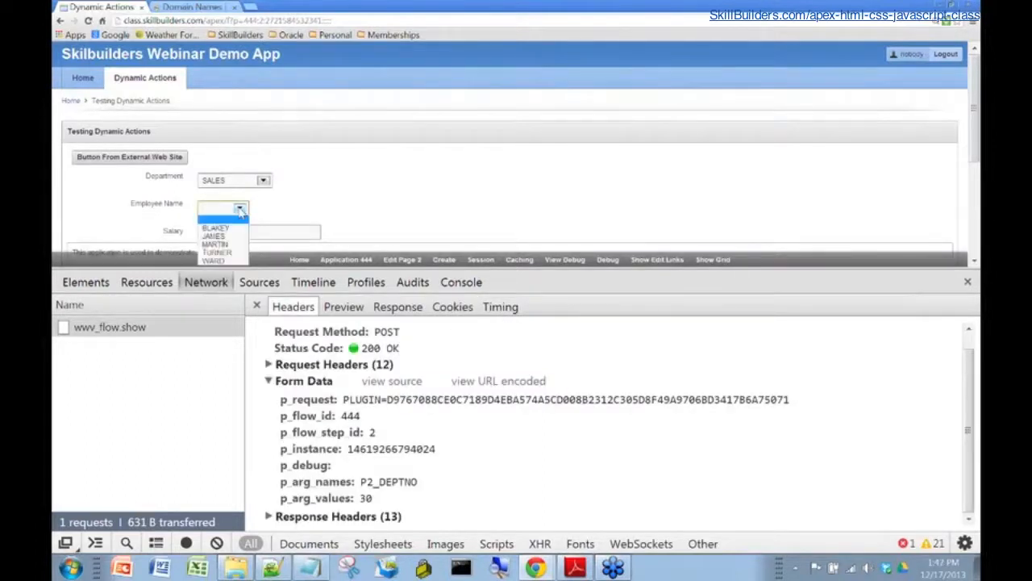
# Choose employee BLAKEY, resume the paused debugger, and return to the Network request list
pyautogui.click(212, 226)
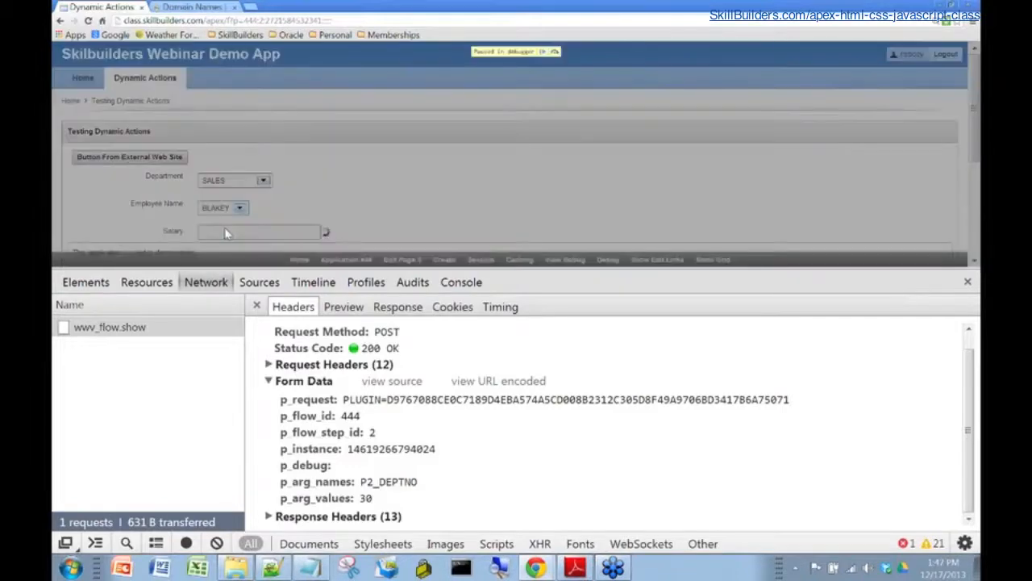
pyautogui.click(259, 282)
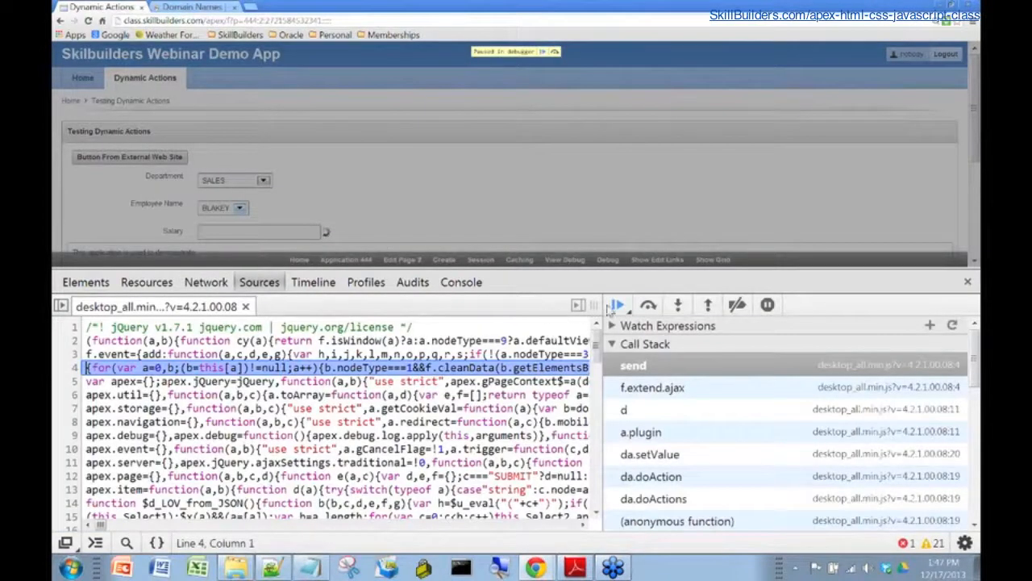
pyautogui.click(617, 305)
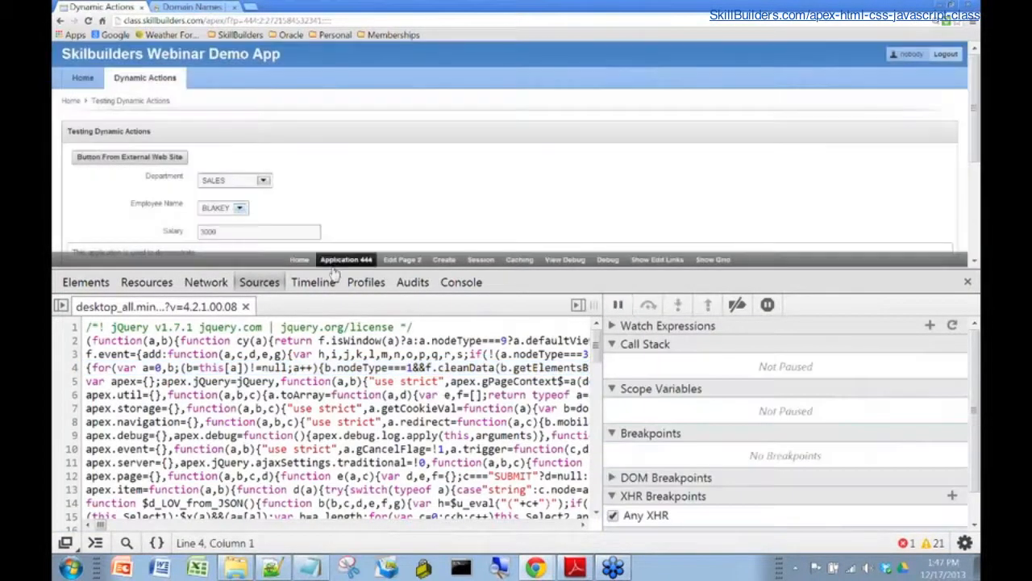
pyautogui.click(206, 281)
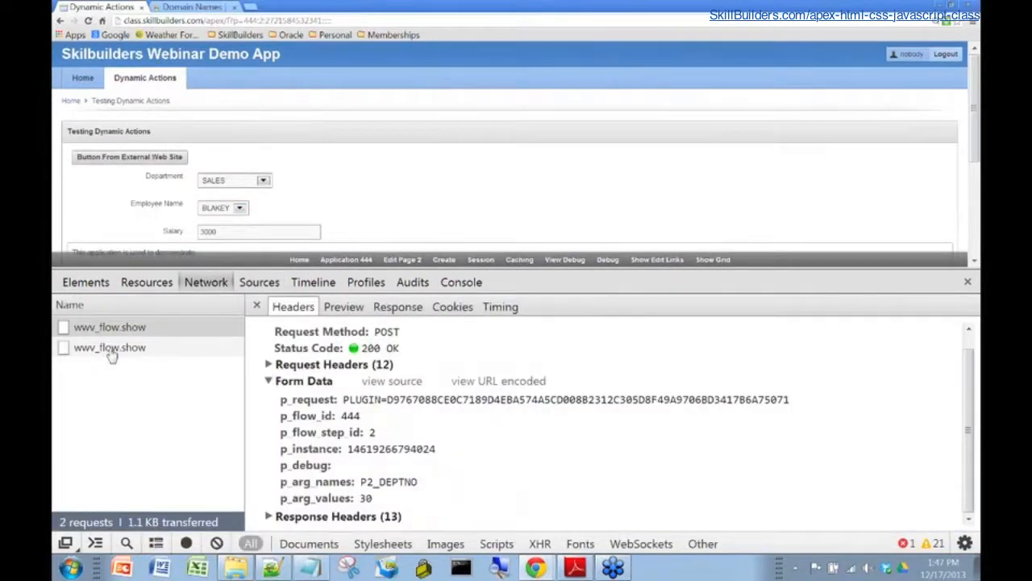
# Inspect the second wwv_flow.show request: P2_EMPNO 7698 form data, 3000 response, timing
pyautogui.click(109, 347)
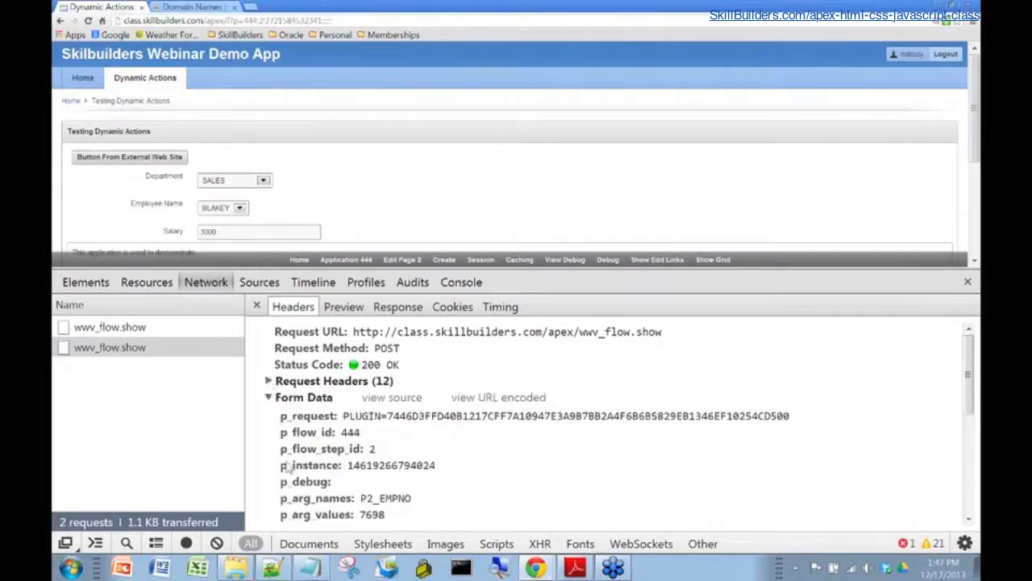
pyautogui.scroll(-3)
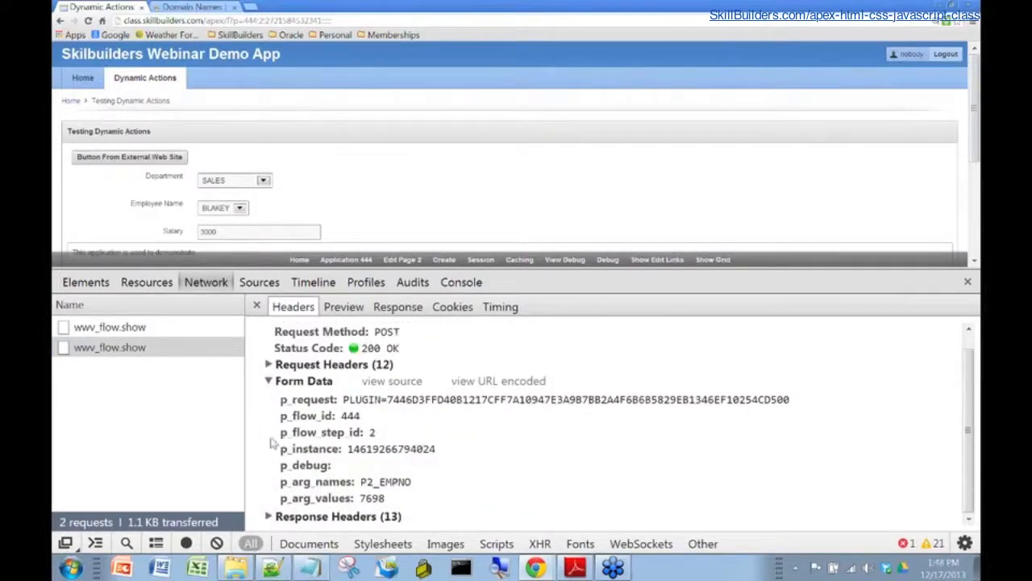
pyautogui.moveTo(389, 492)
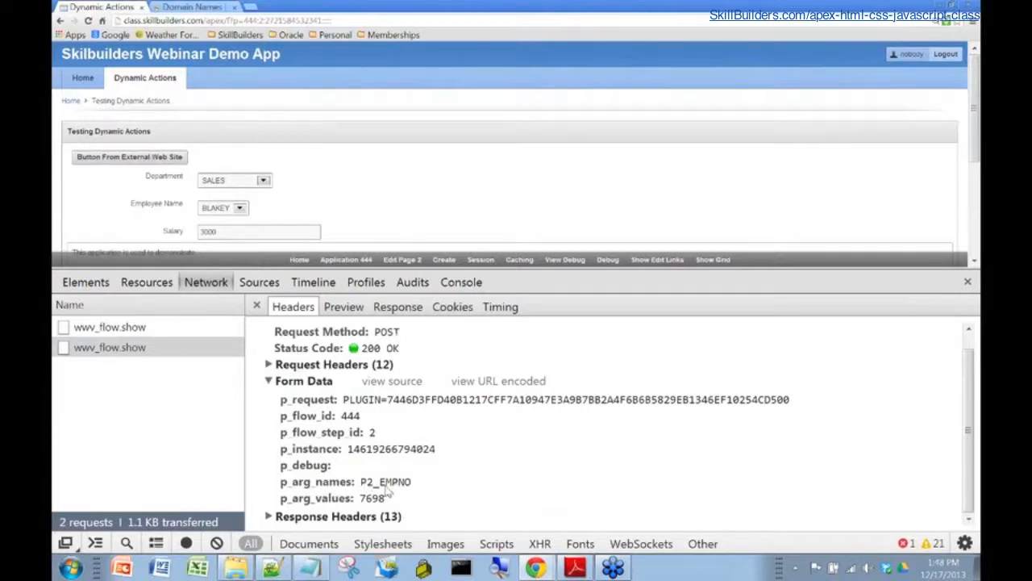
pyautogui.moveTo(404, 486)
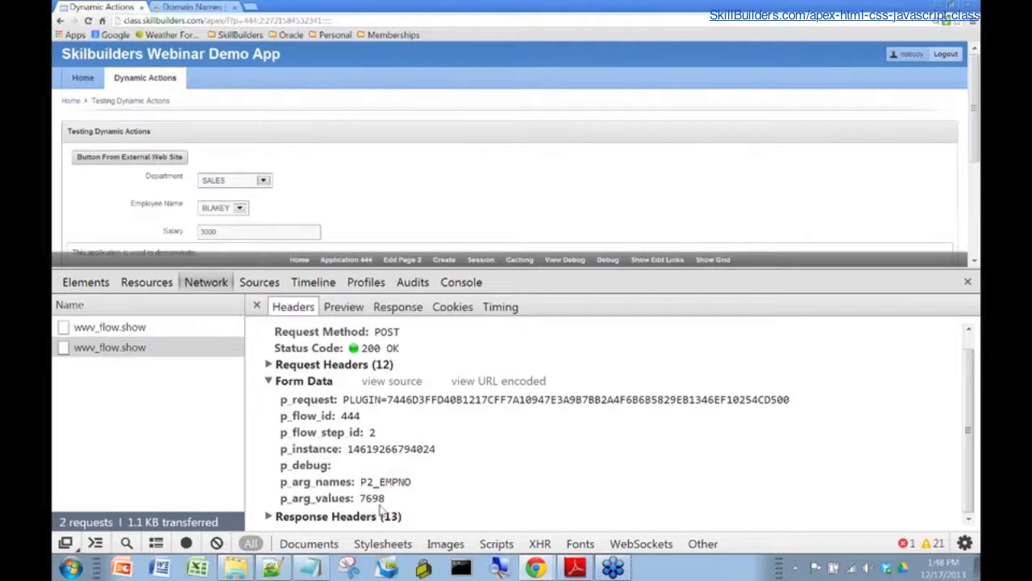
pyautogui.moveTo(391, 467)
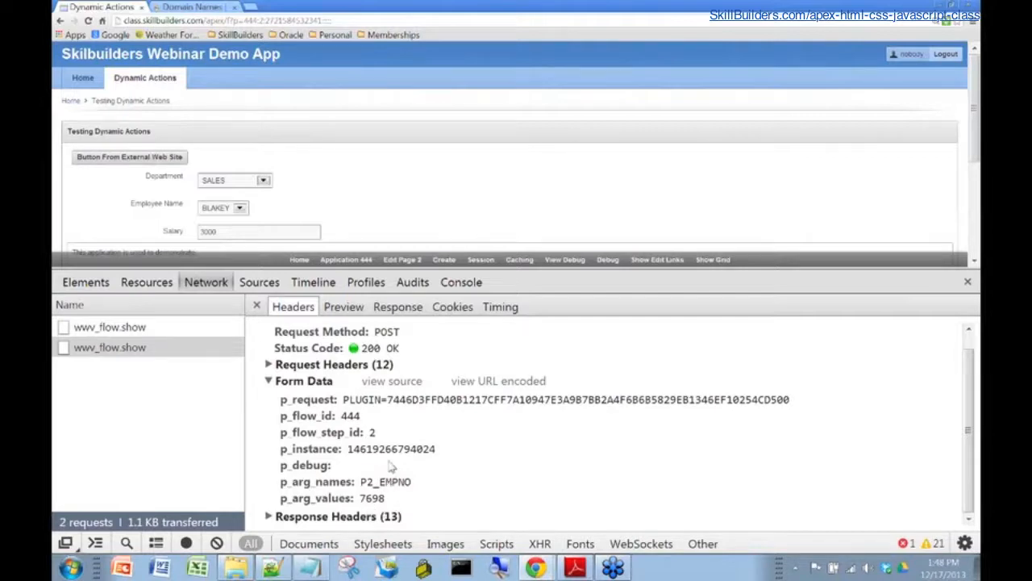
pyautogui.click(398, 306)
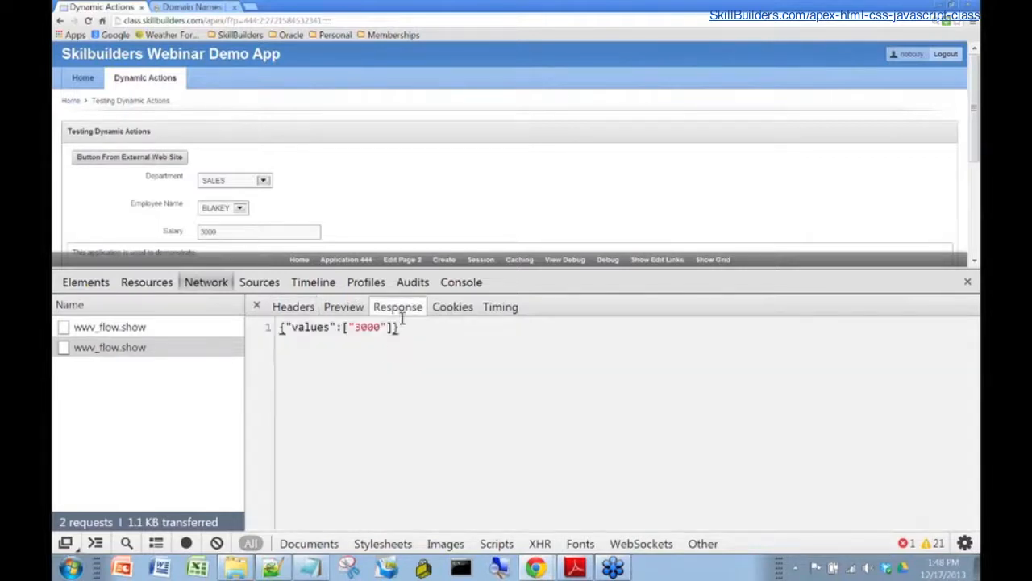
pyautogui.moveTo(381, 347)
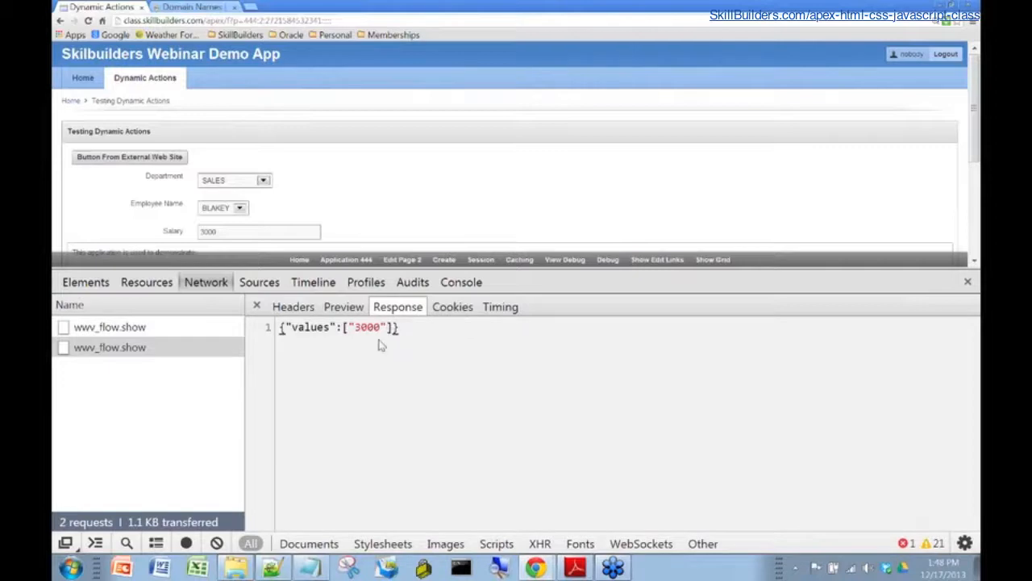
pyautogui.click(500, 307)
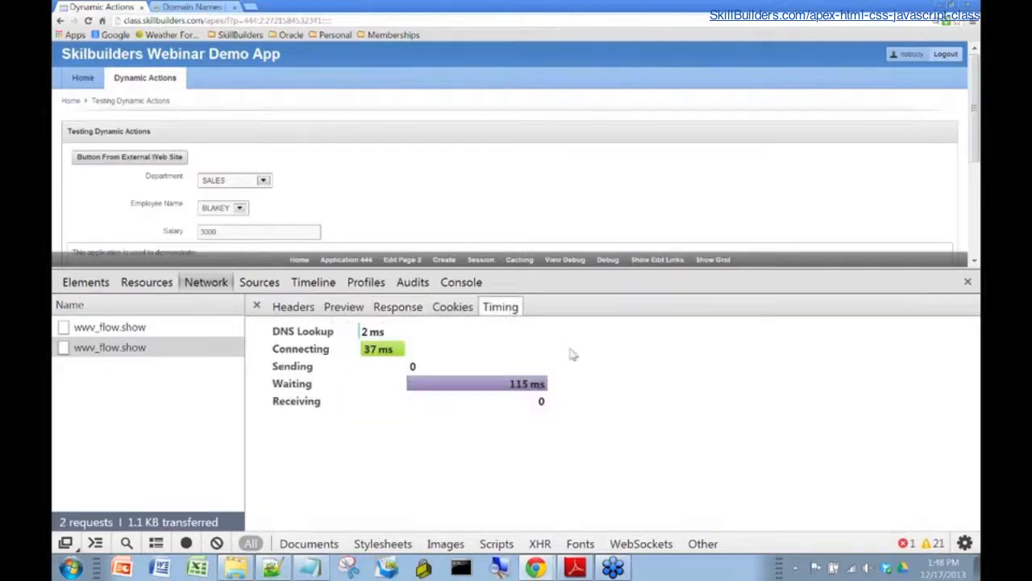
pyautogui.moveTo(568, 348)
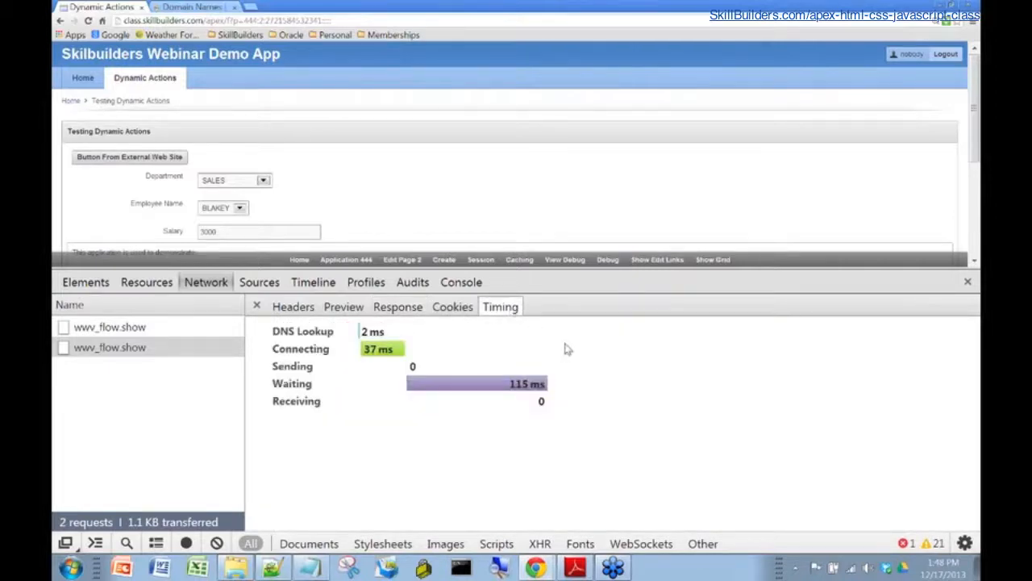